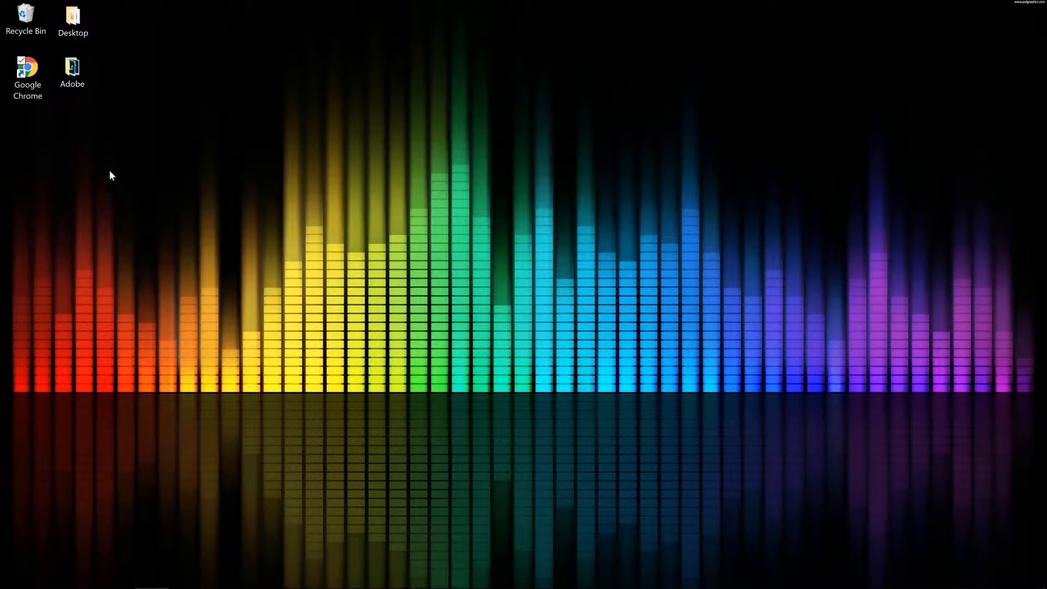
- Launch Google Chrome from the desktop shortcut onto the SIX-G generator page
left_click(117, 574)
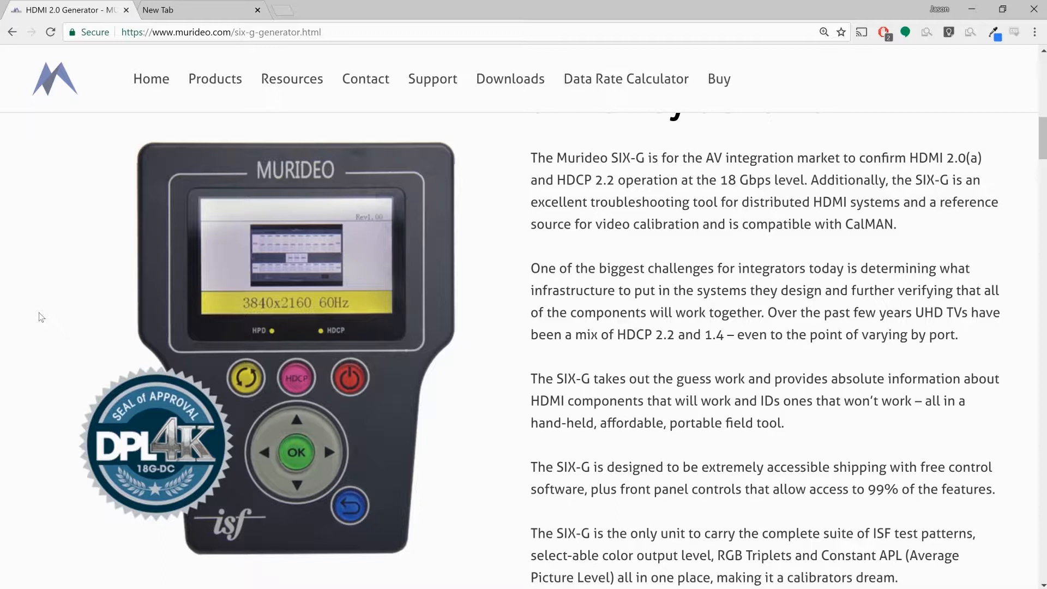
mouse_move(125, 283)
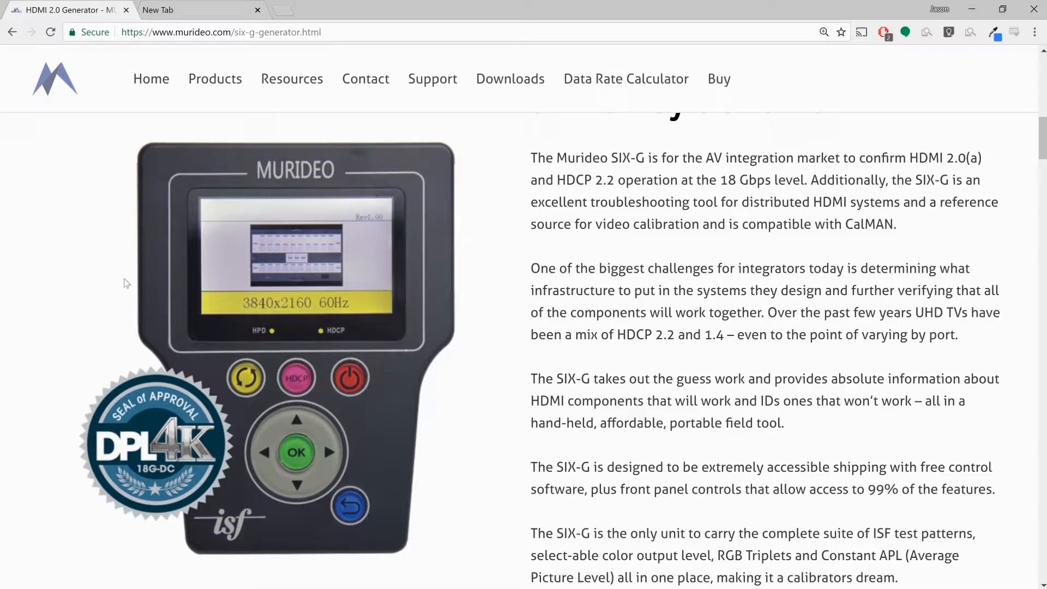
mouse_move(379, 227)
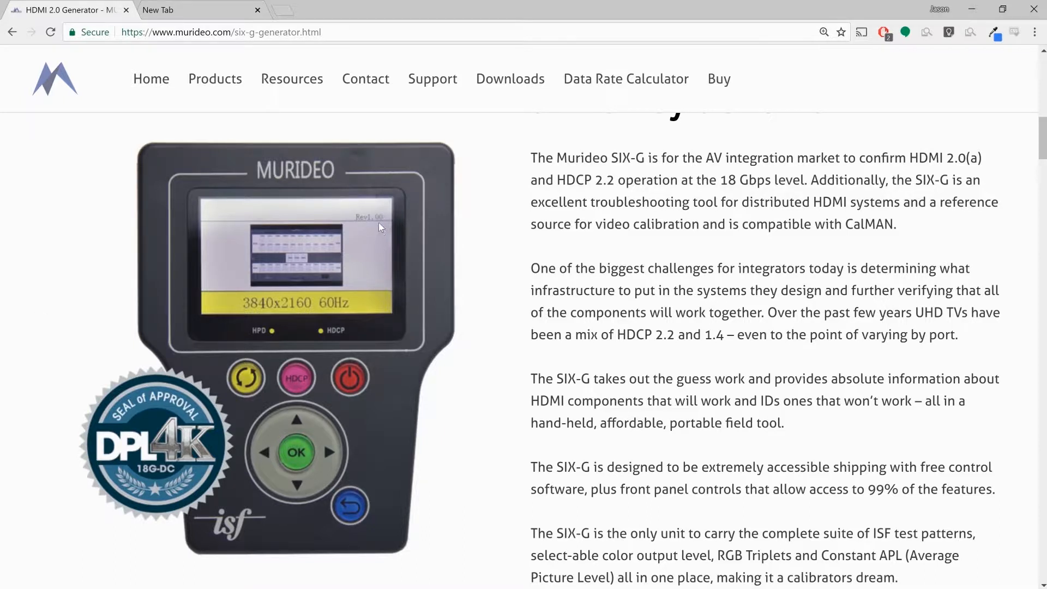
mouse_move(370, 223)
type("m")
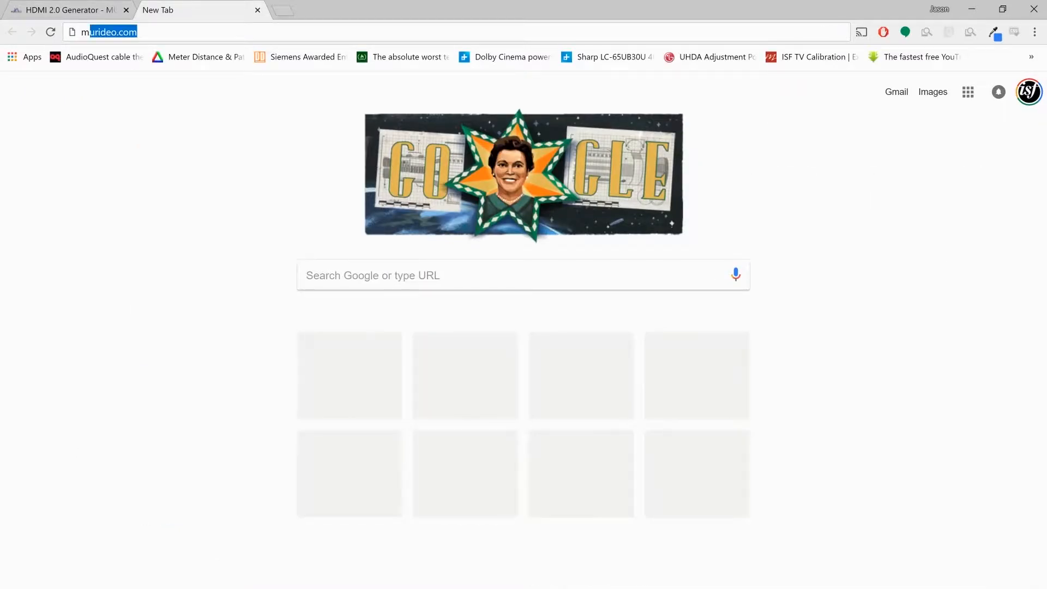
- Go to murideo.com and load the site's Downloads page
key("Return")
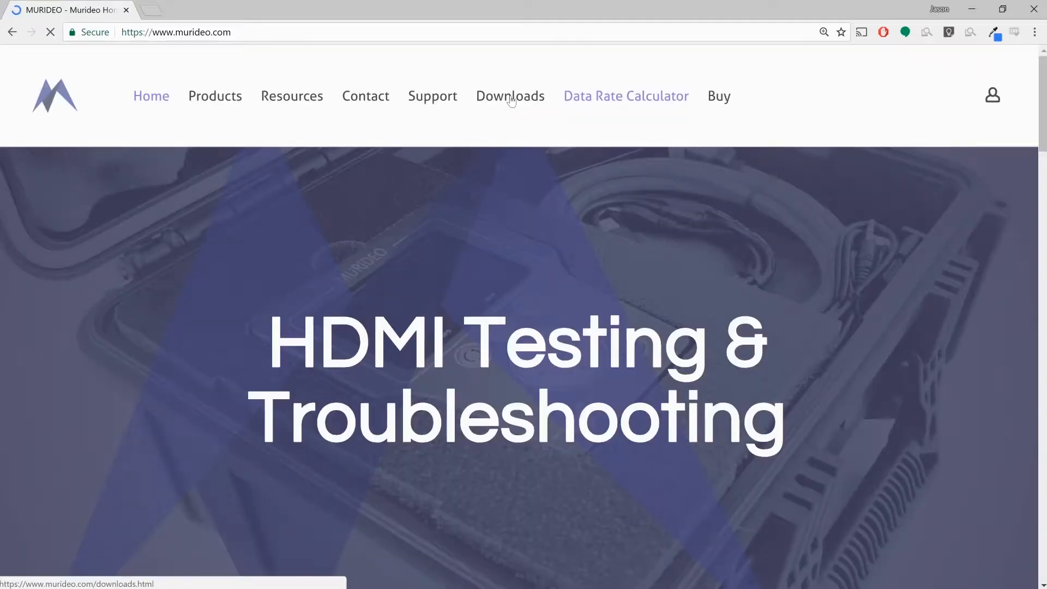
left_click(510, 96)
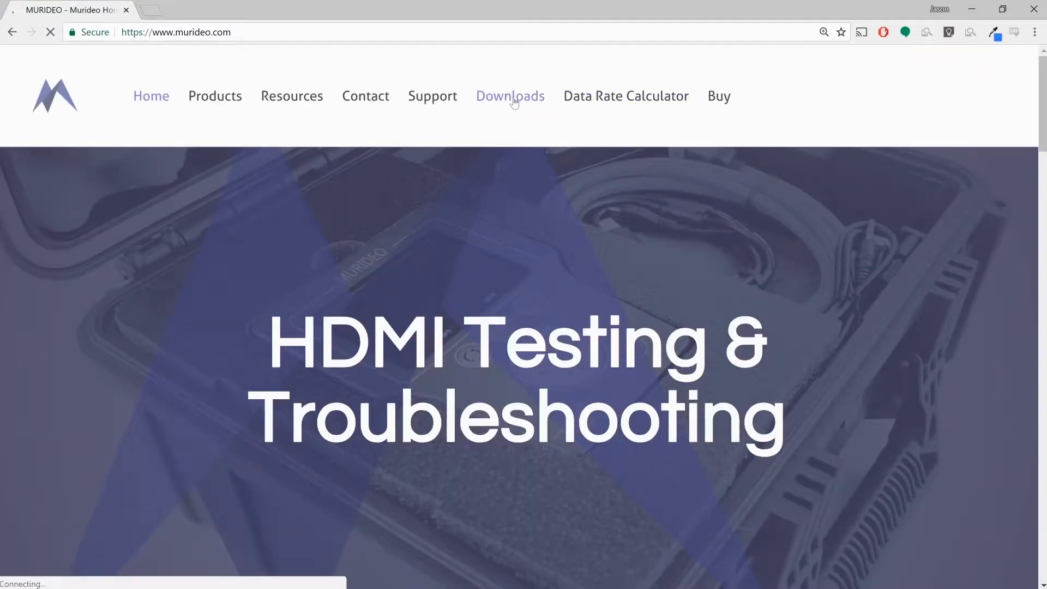
left_click(509, 96)
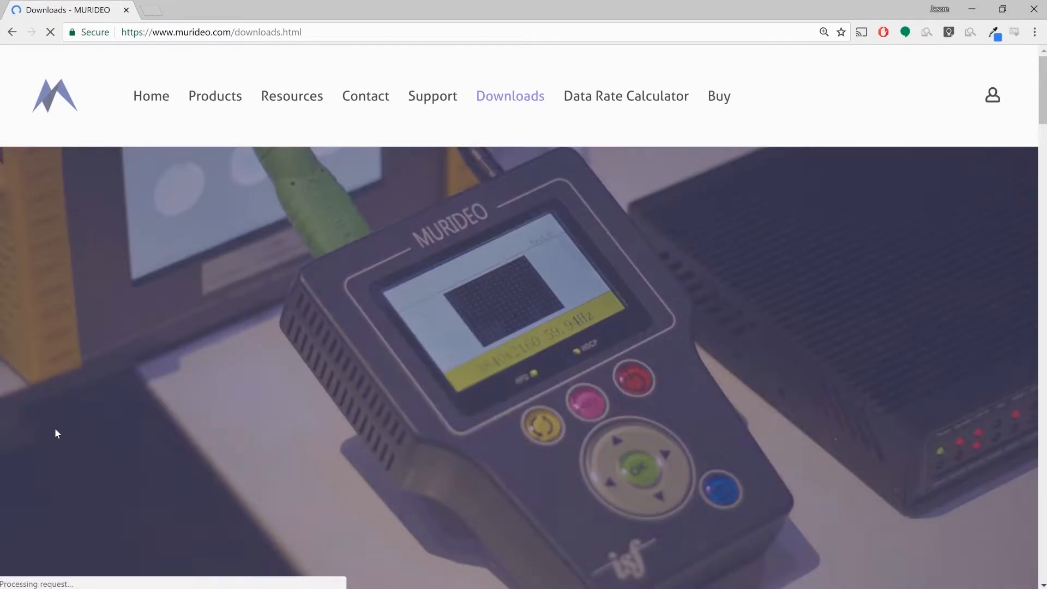
- Scroll the Downloads page down to the SIX-G Firmware (Generator) section
scroll("down", 3)
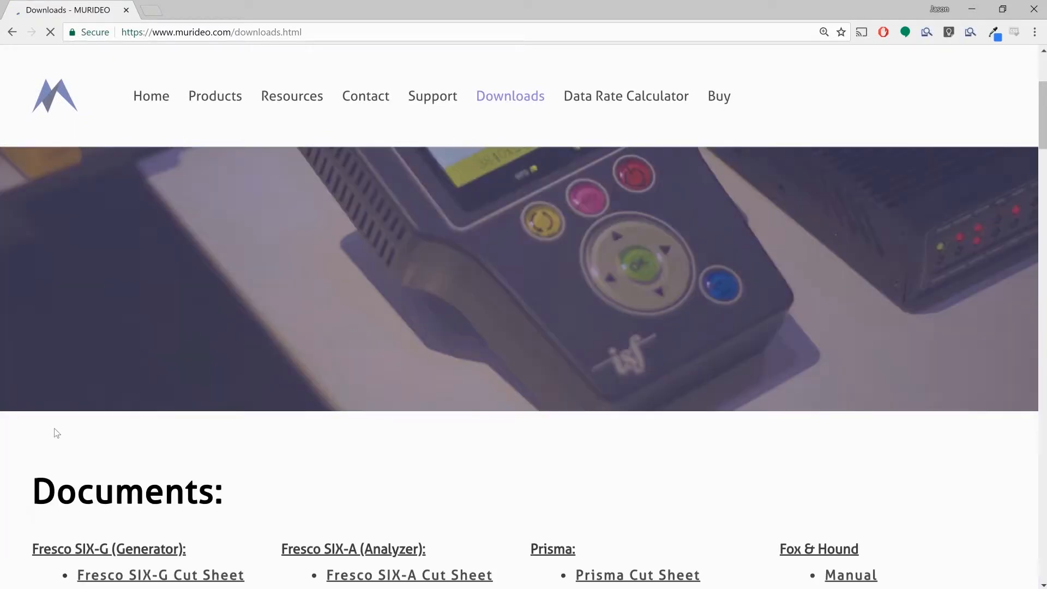
scroll("down", 3)
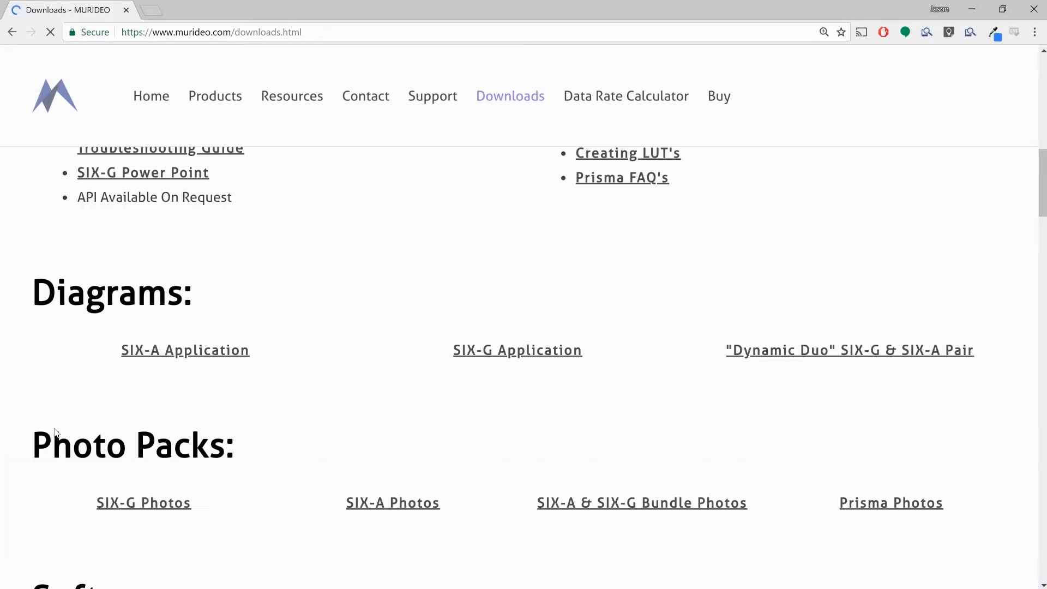
scroll("down", 3)
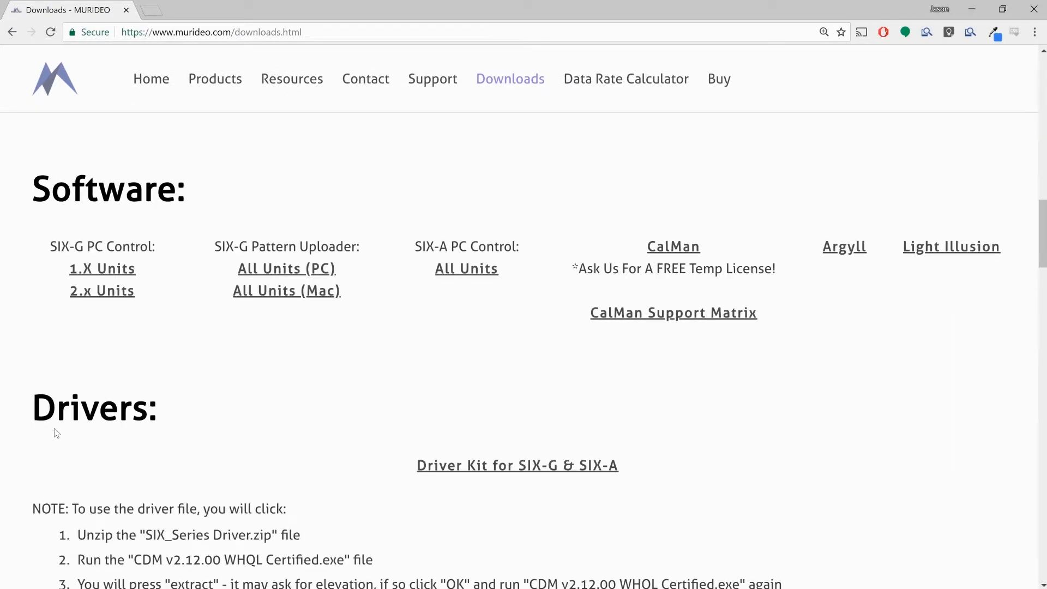
scroll("down", 3)
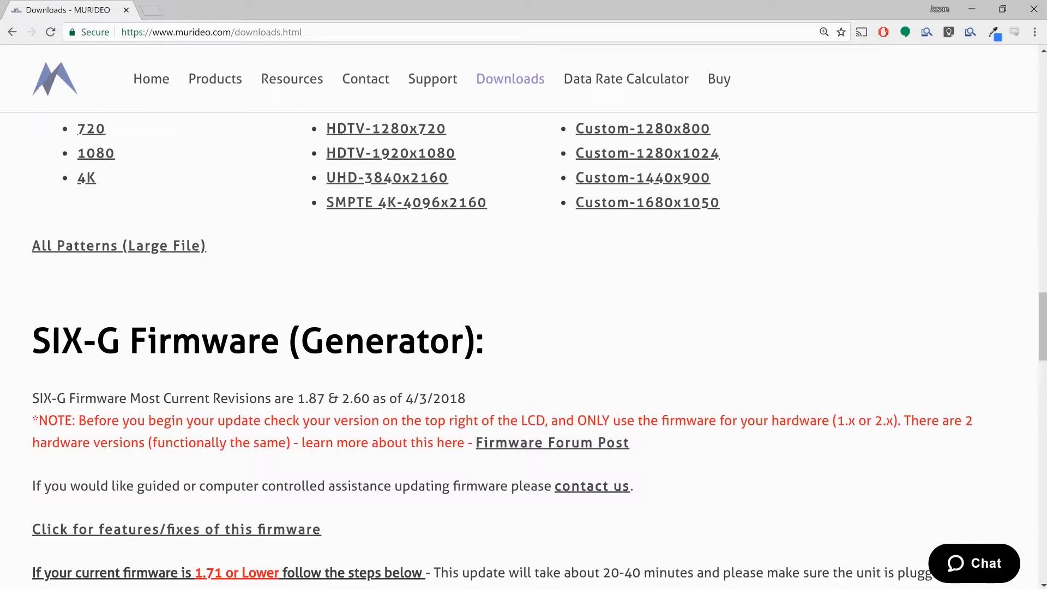
- Reset the page zoom and scroll to the 2.60 update for 2.0-or-higher units
scroll("down", 3)
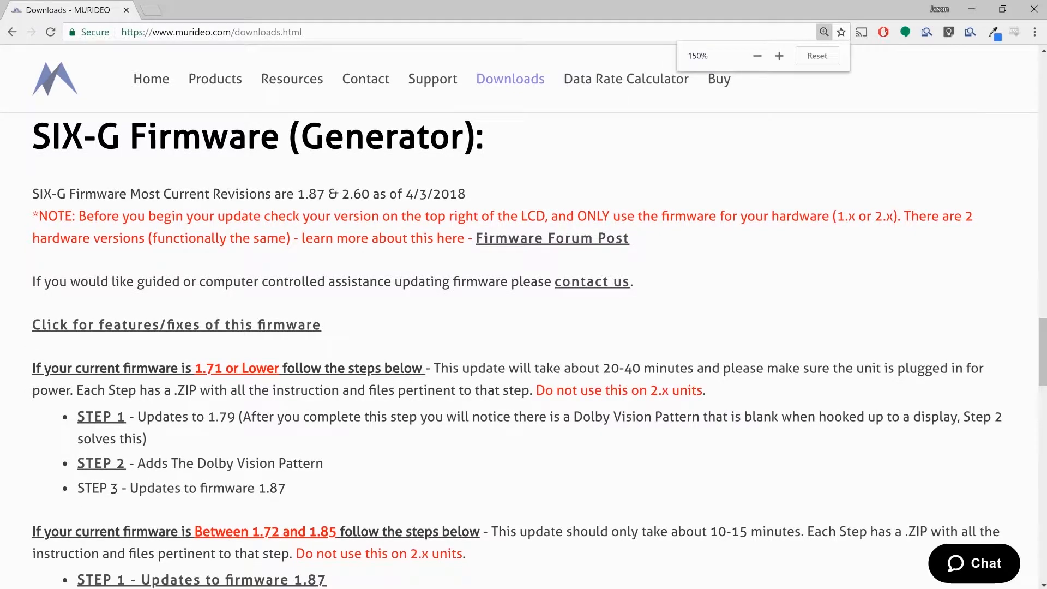
left_click(757, 56)
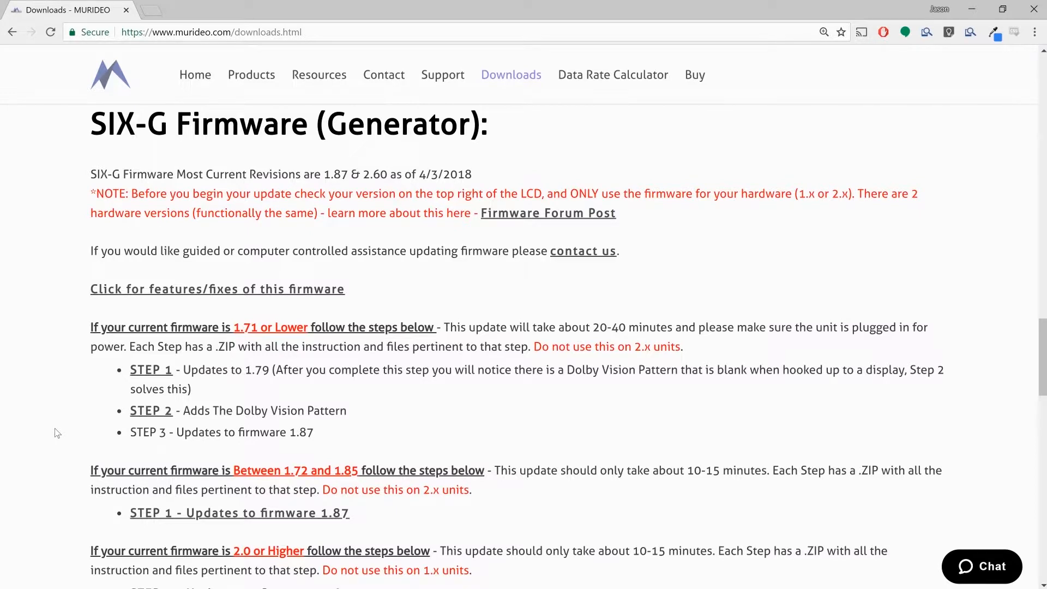
mouse_move(71, 373)
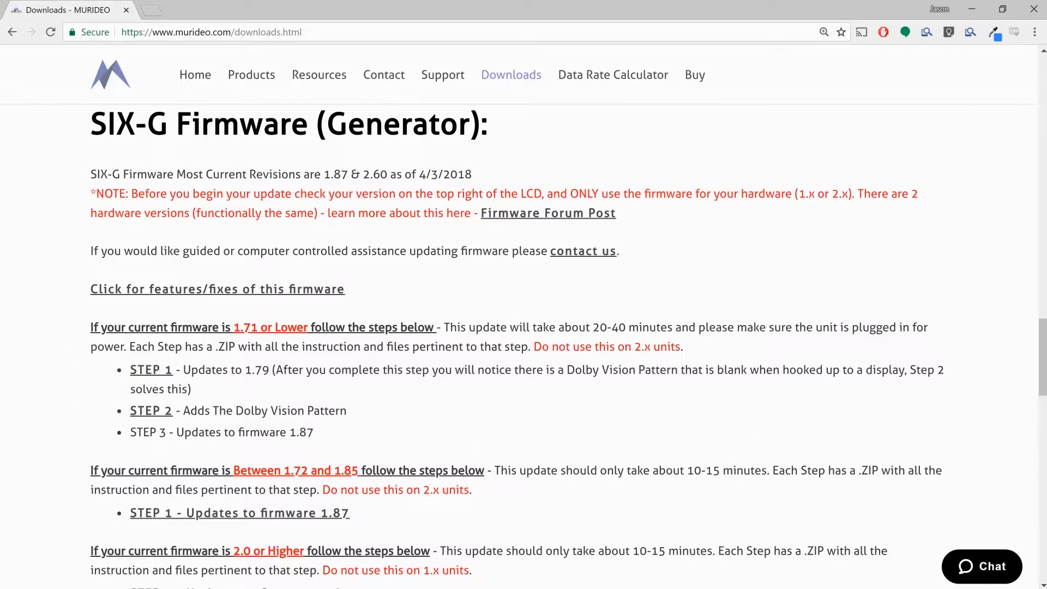
mouse_move(150, 370)
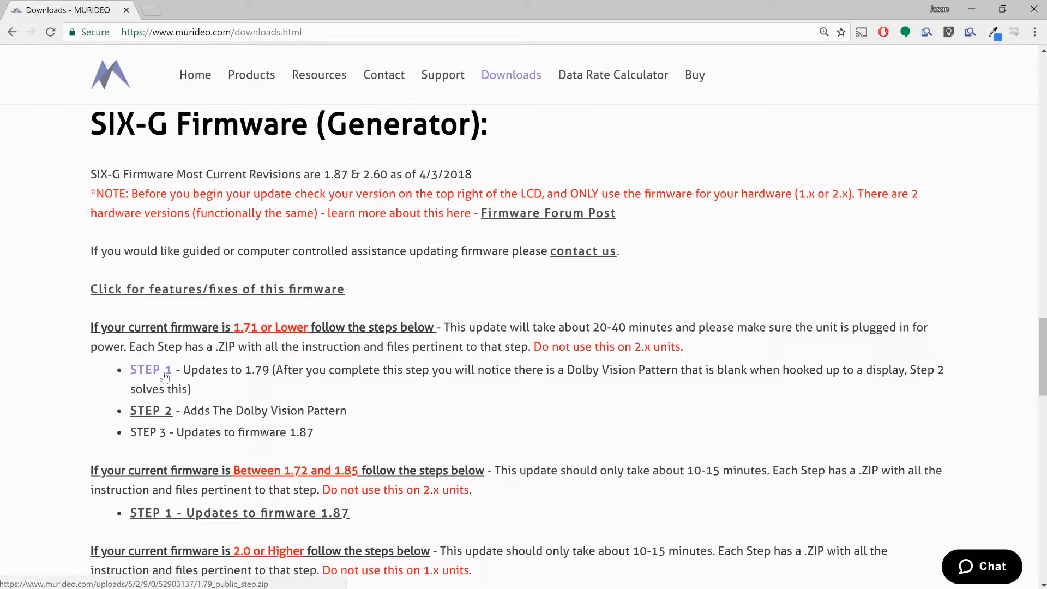
mouse_move(223, 521)
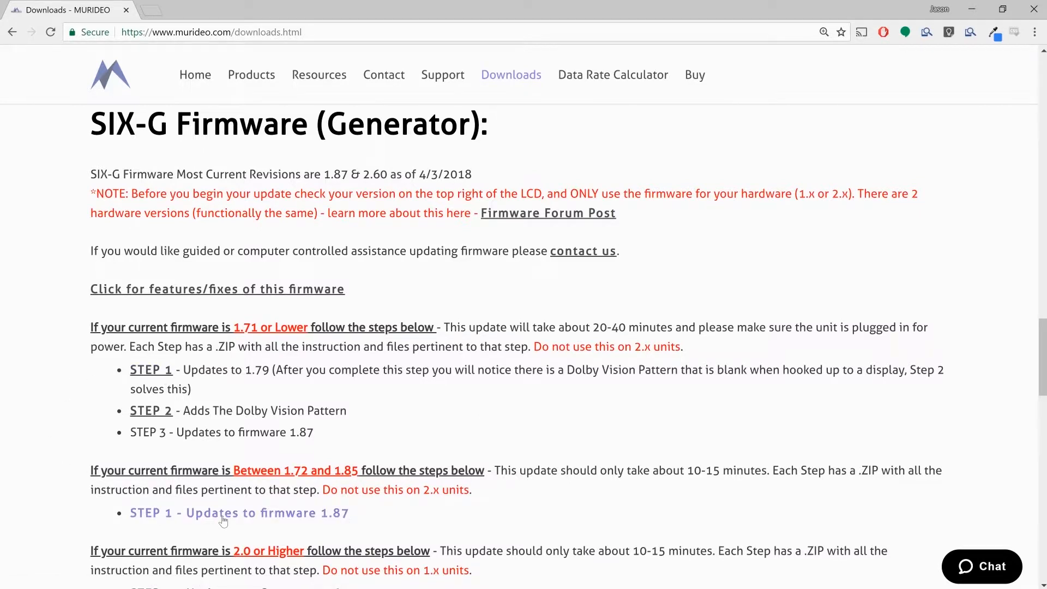
mouse_move(239, 512)
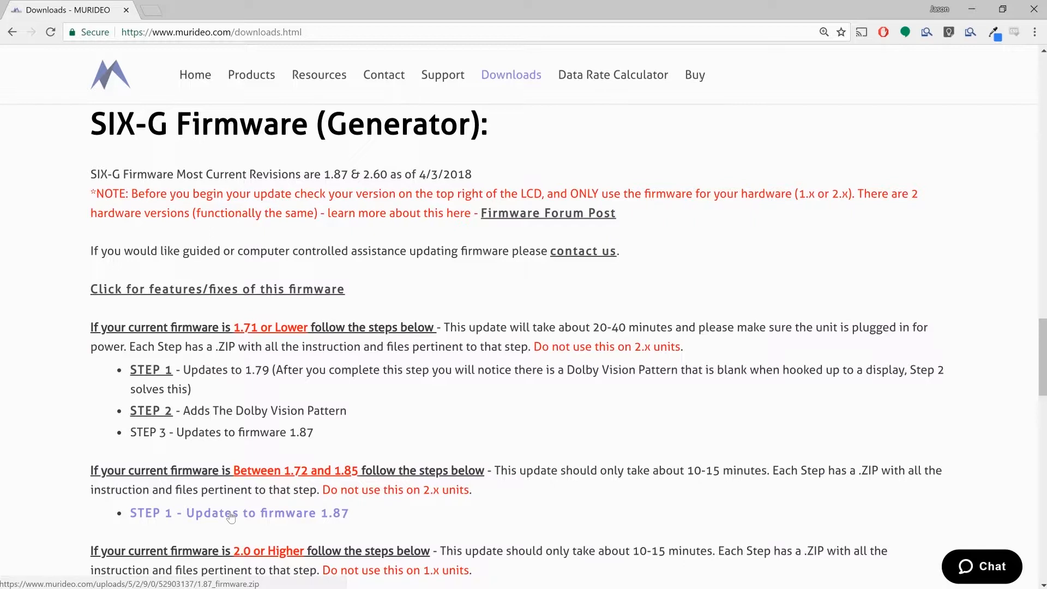
mouse_move(166, 444)
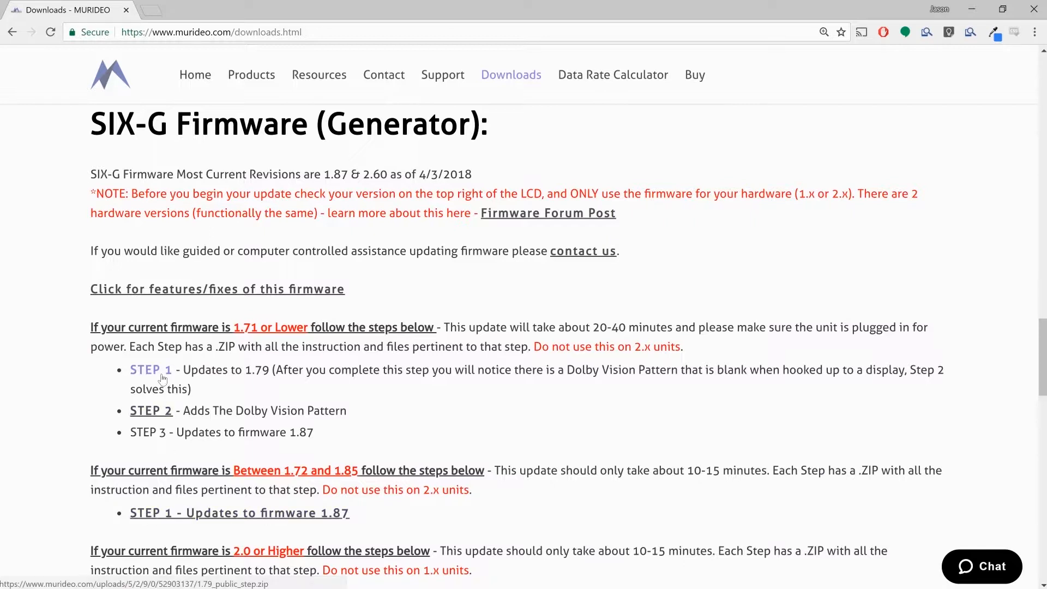
mouse_move(180, 526)
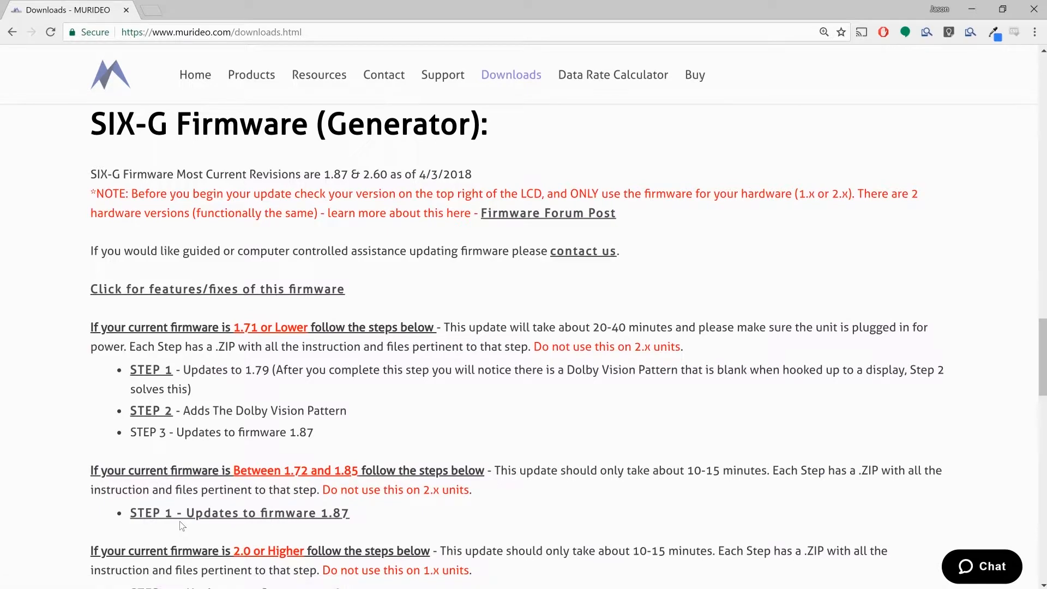
scroll("down", 3)
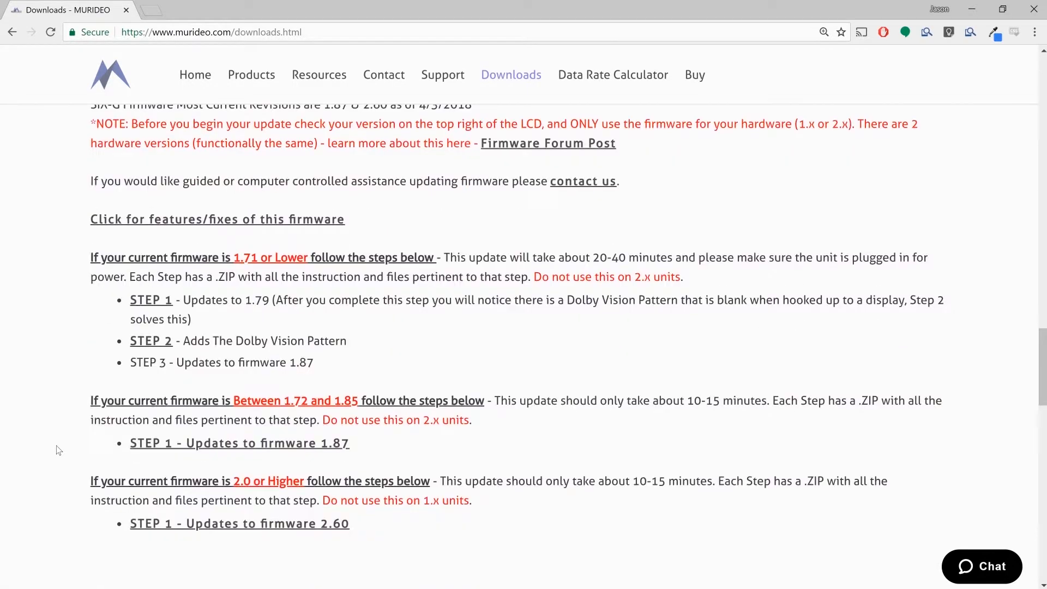
scroll("down", 3)
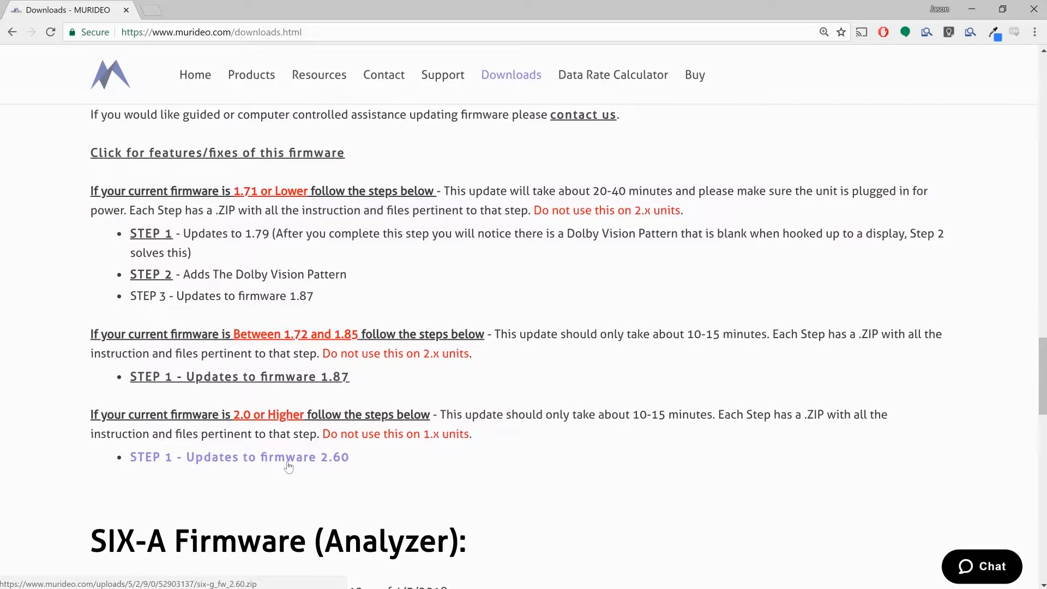
mouse_move(225, 460)
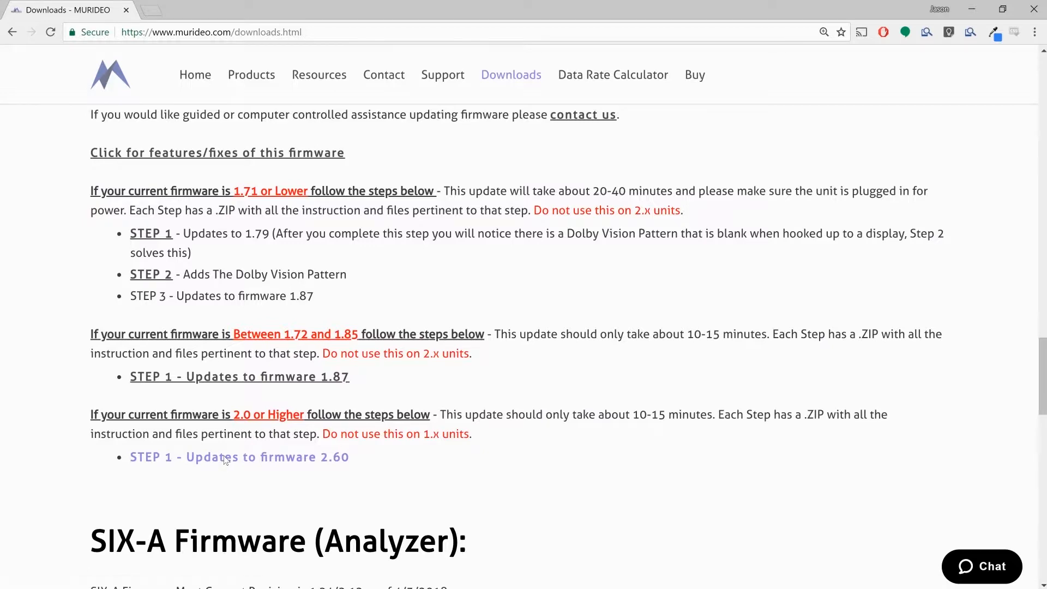
- Download six-g_fw_2.60.zip via the 'STEP 1 - Updates to firmware 2.60' link
left_click(239, 457)
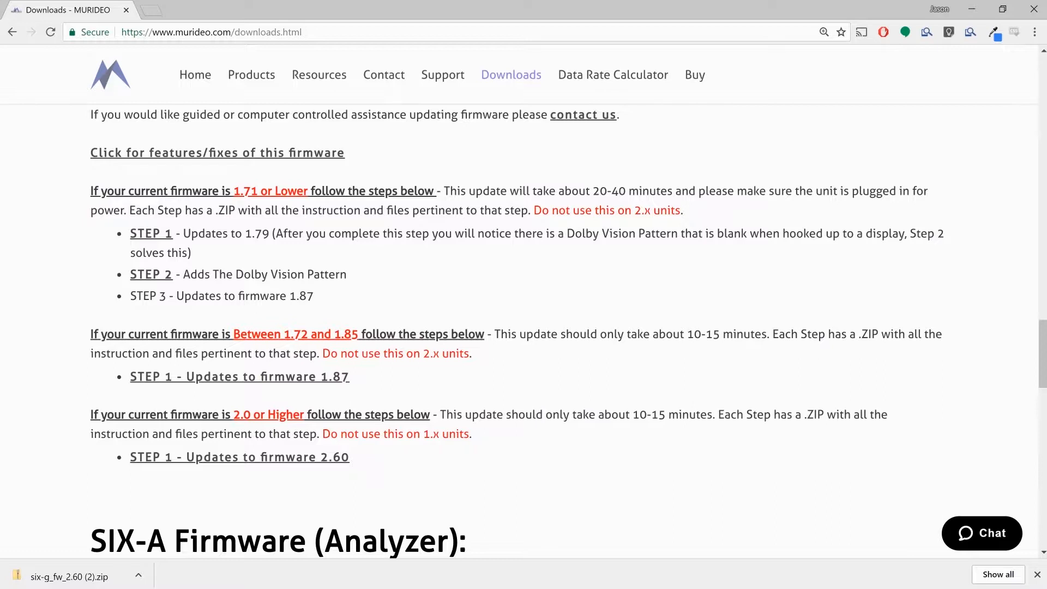
mouse_move(61, 379)
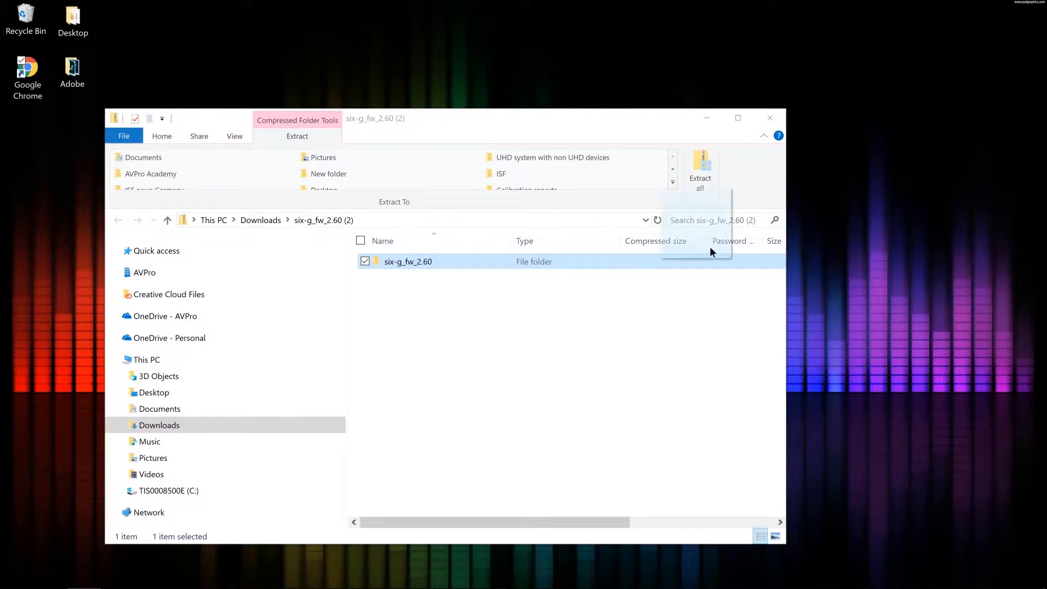
- Drag the six-g_fw_2.60 folder from the zip onto the desktop and close the archive
left_click(700, 168)
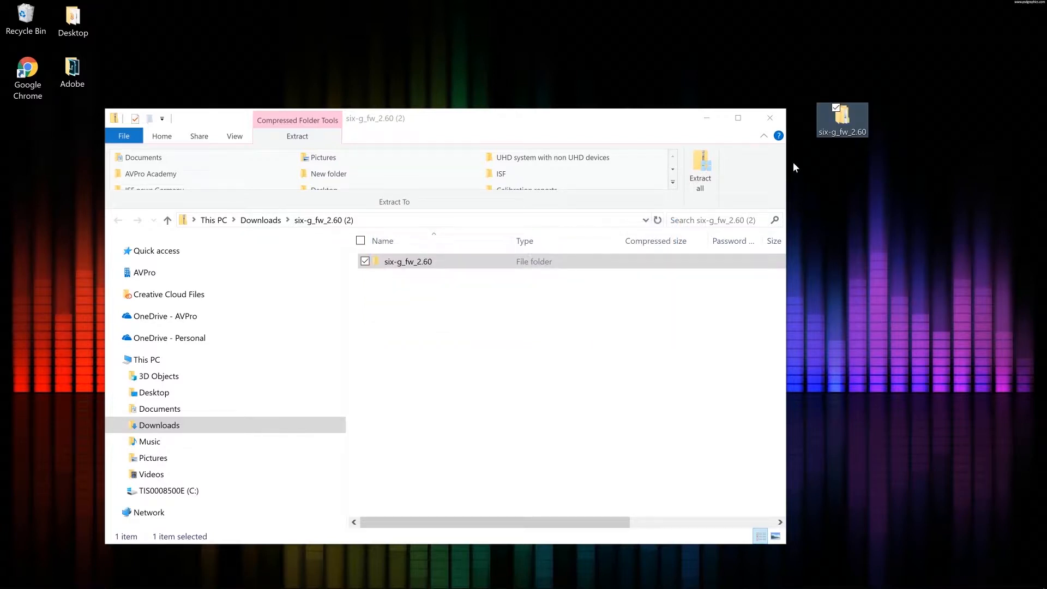
mouse_move(770, 118)
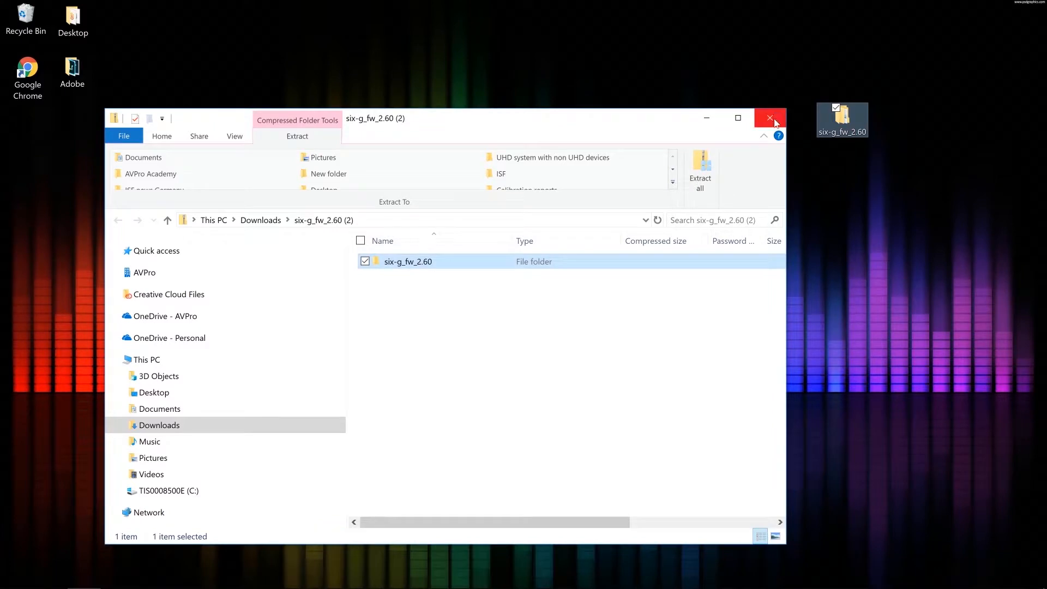
left_click(769, 118)
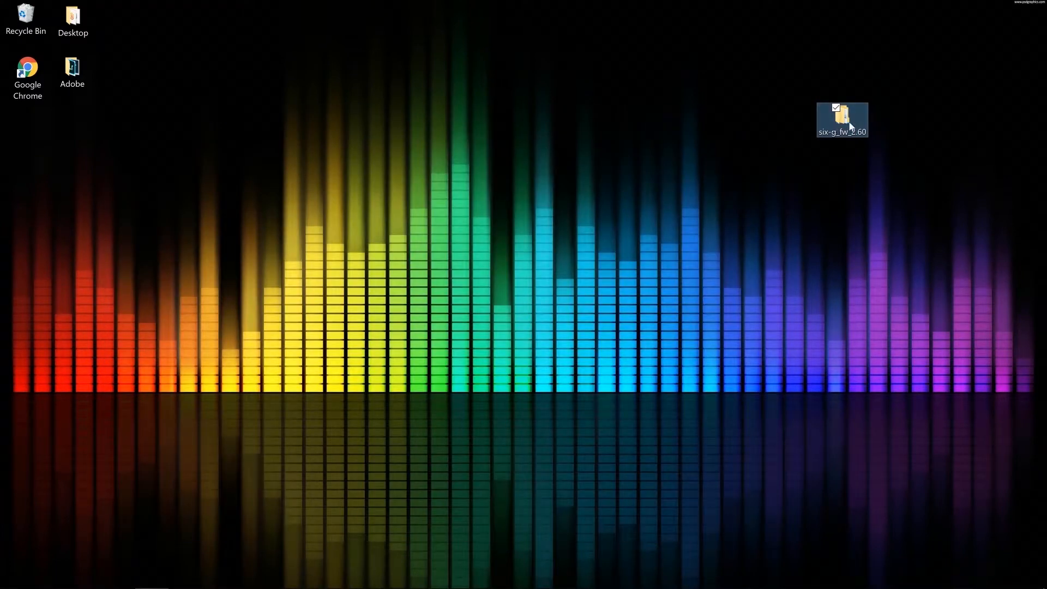
- Browse into six-g_fw_2.60 > SIX-G_FW 2.60 and select the ISP V1.40 application
double_click(841, 117)
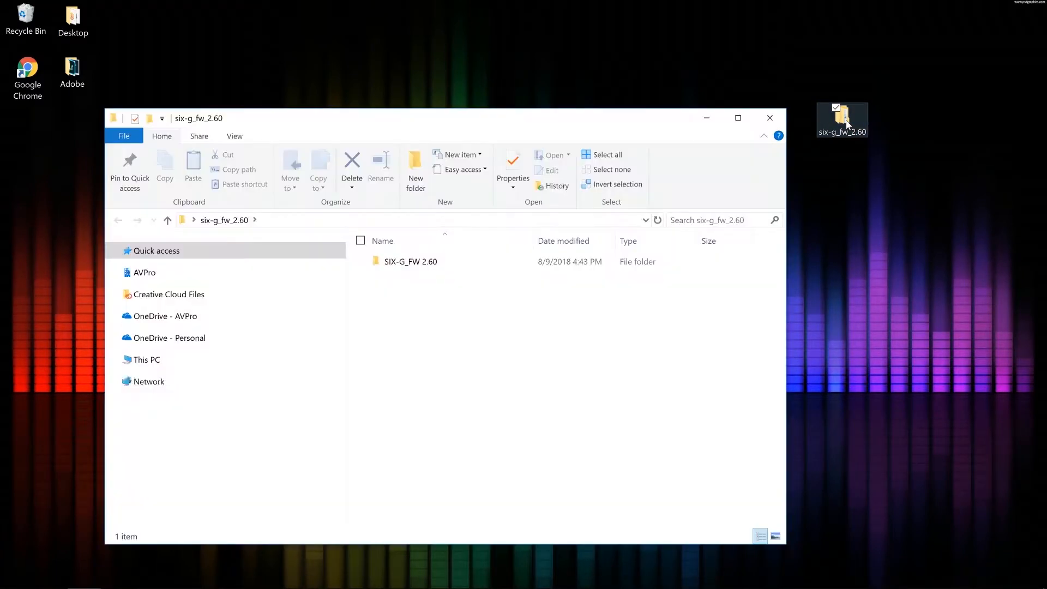
left_click(121, 358)
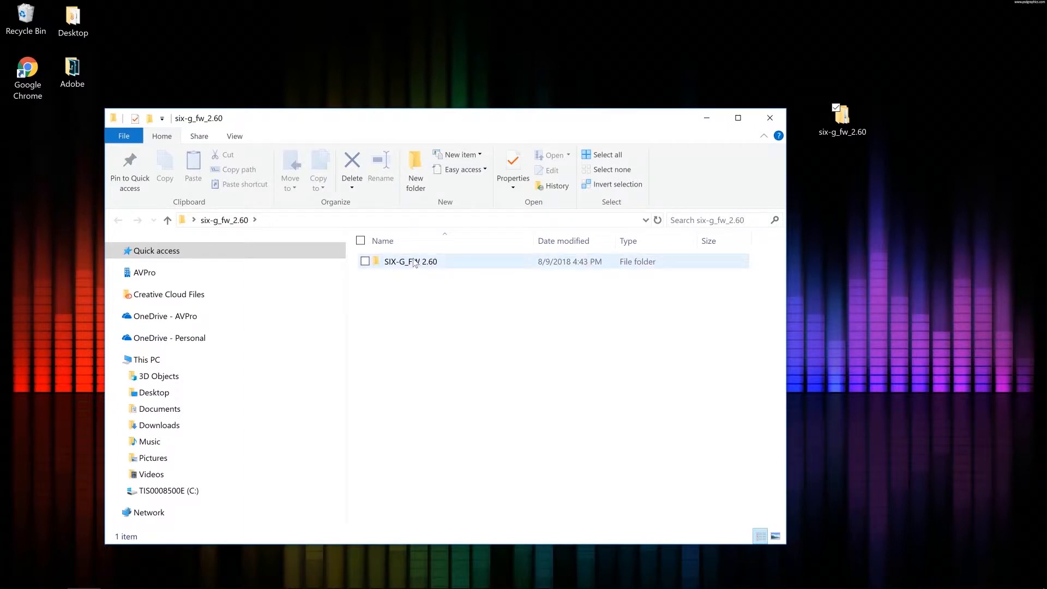
double_click(411, 260)
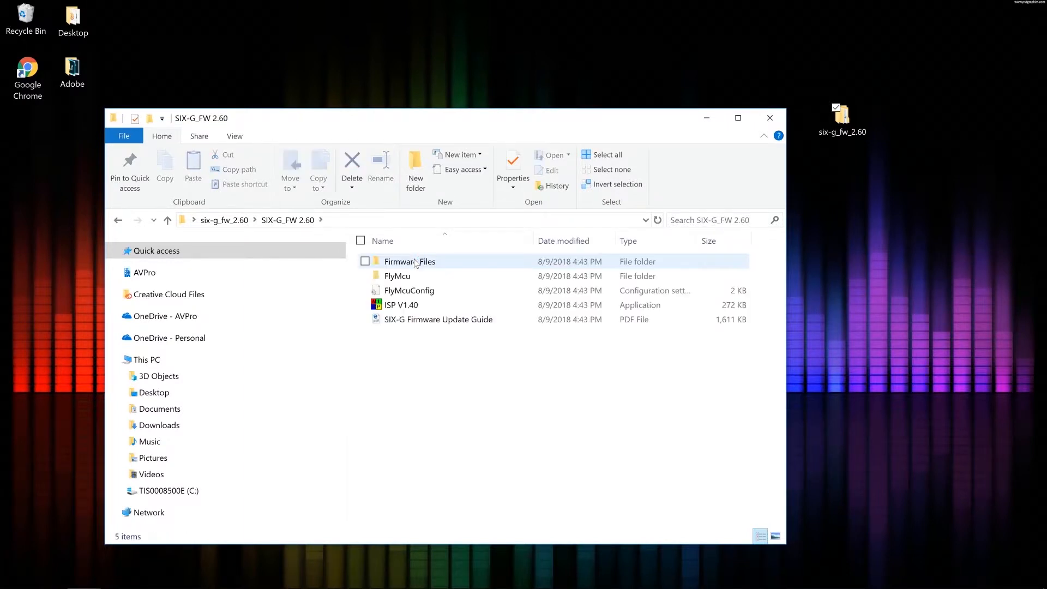
mouse_move(397, 275)
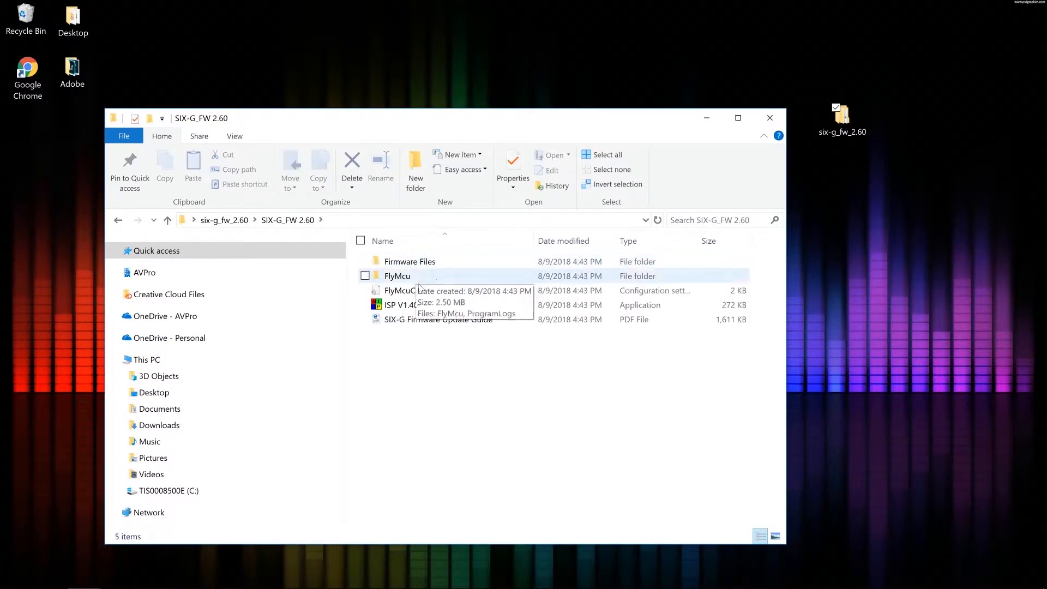
mouse_move(424, 304)
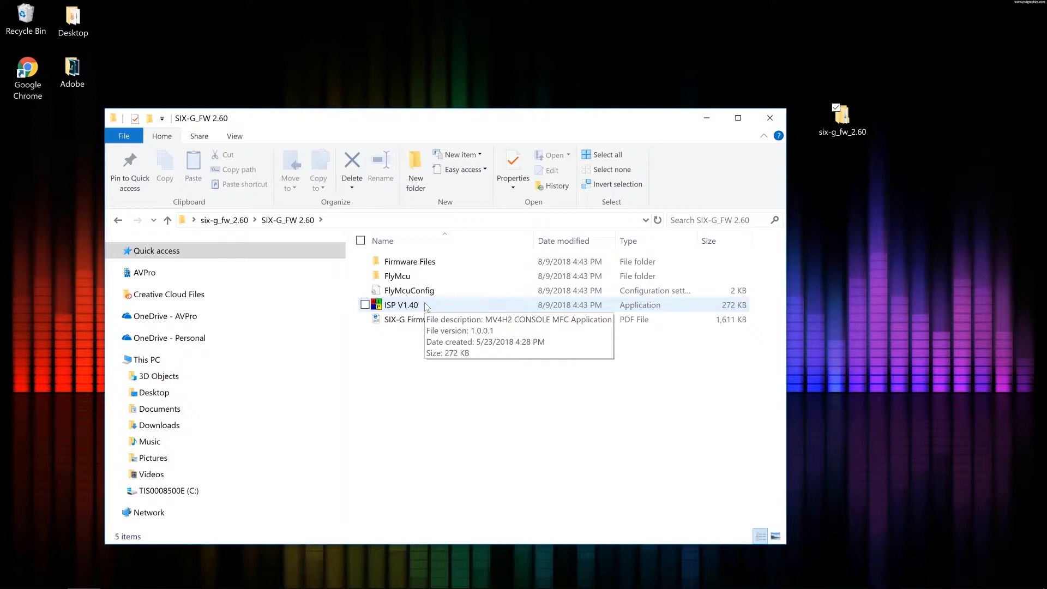
left_click(401, 304)
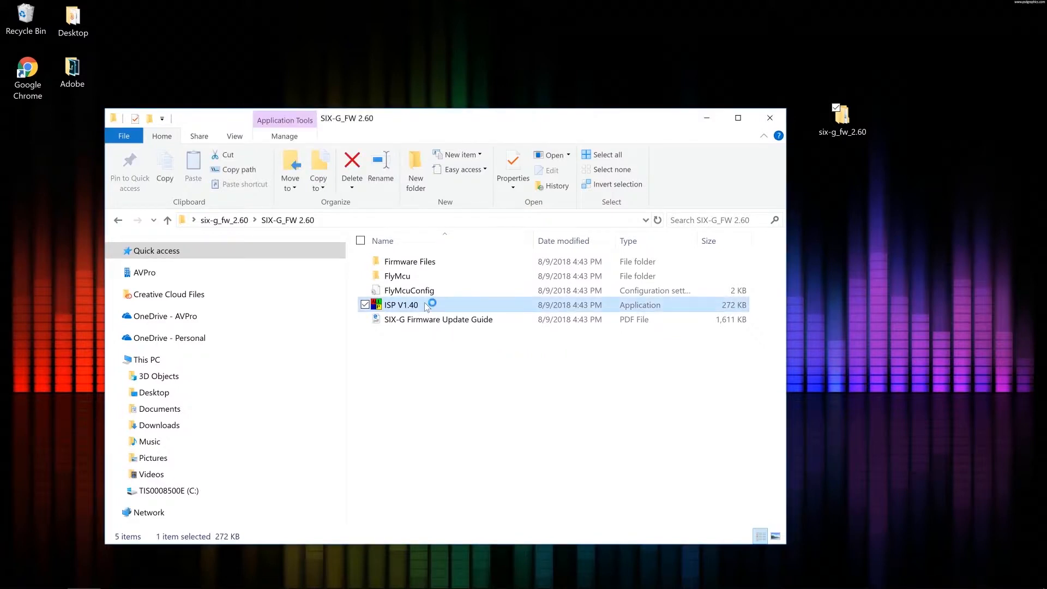
- Run ISP V1.40 to bring up the FIRMWARE UPDATE 1.31 window
double_click(400, 304)
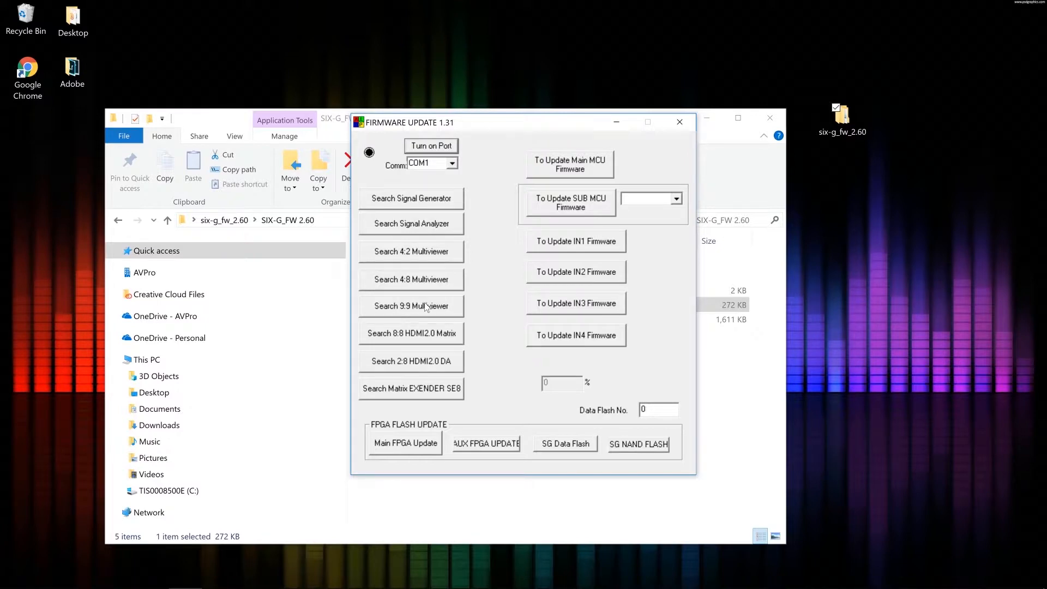
mouse_move(434, 204)
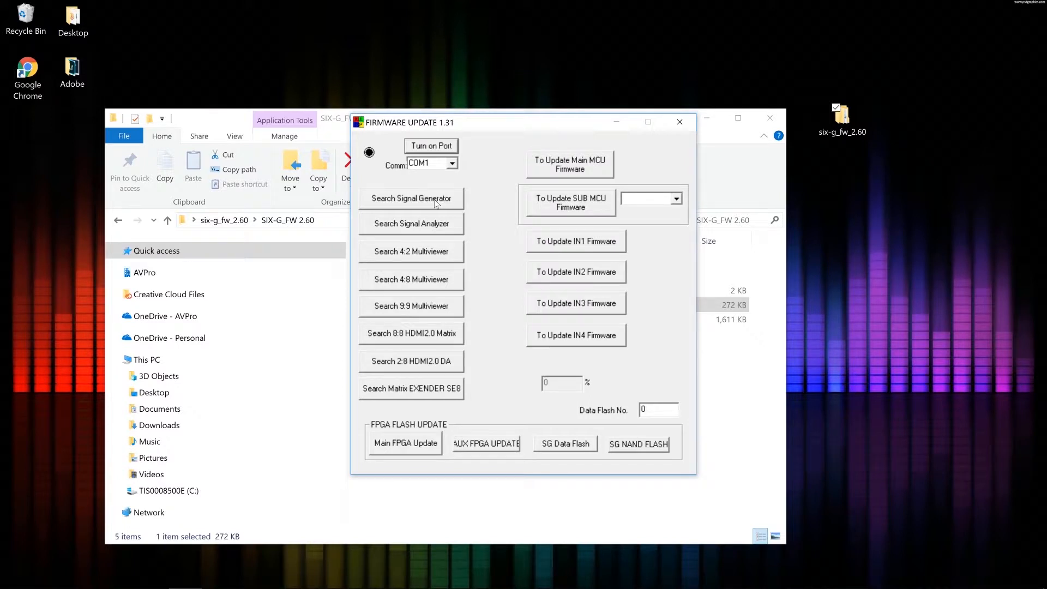
- Turn on the serial port so the device connection opens on COM28
left_click(431, 145)
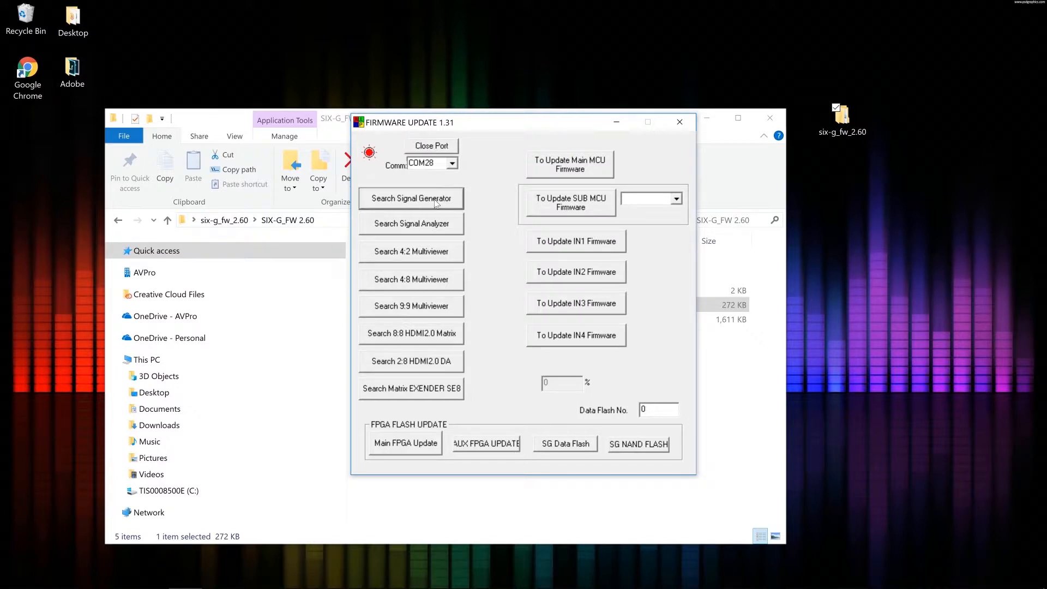
mouse_move(367, 159)
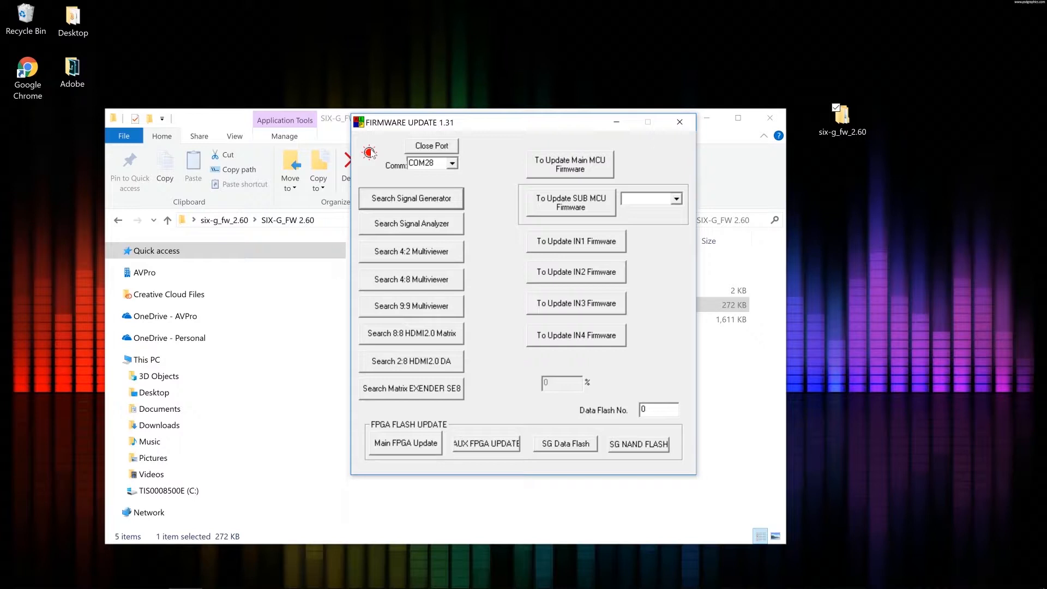
mouse_move(384, 460)
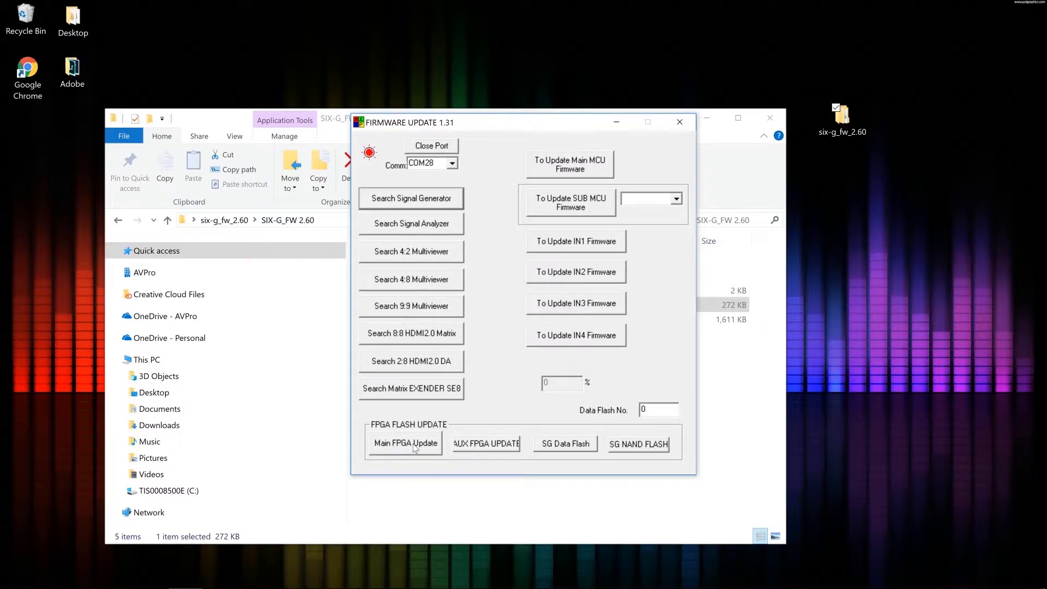
- Start Main FPGA Update and browse from the desktop into six-g_fw_2.60
left_click(406, 444)
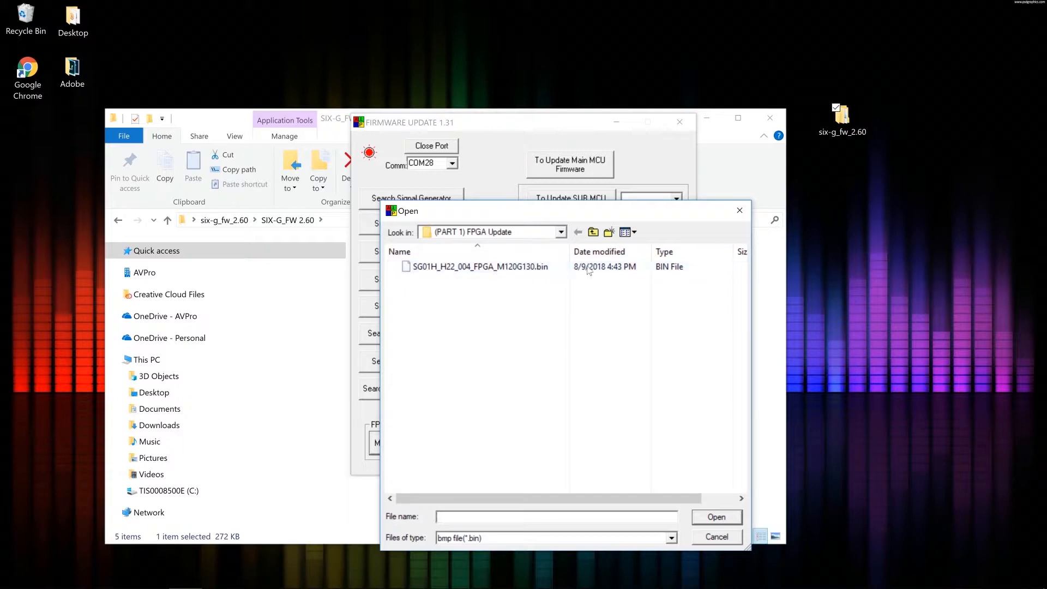
left_click(593, 231)
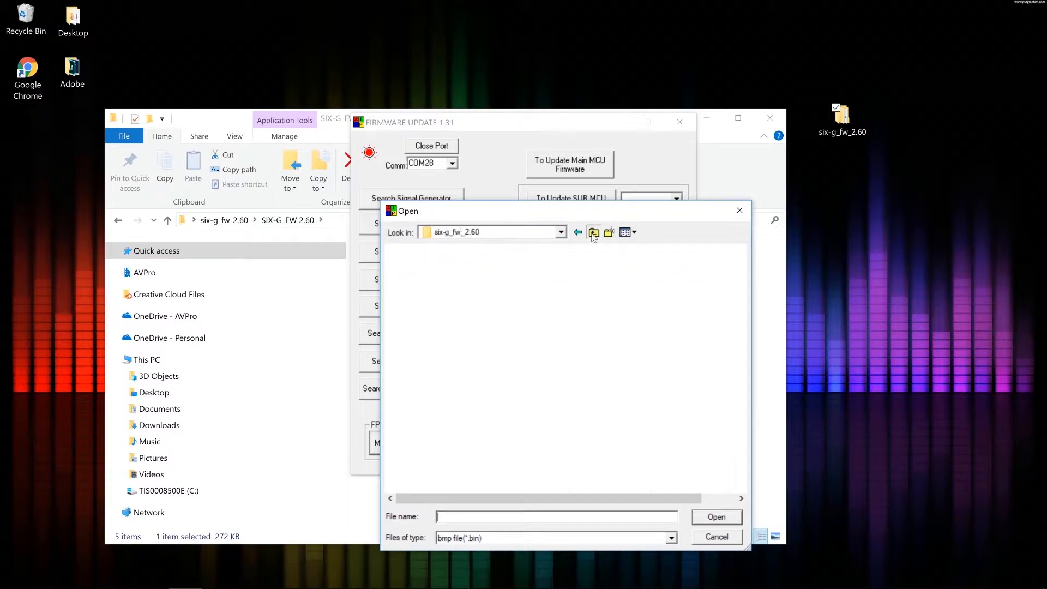
left_click(593, 232)
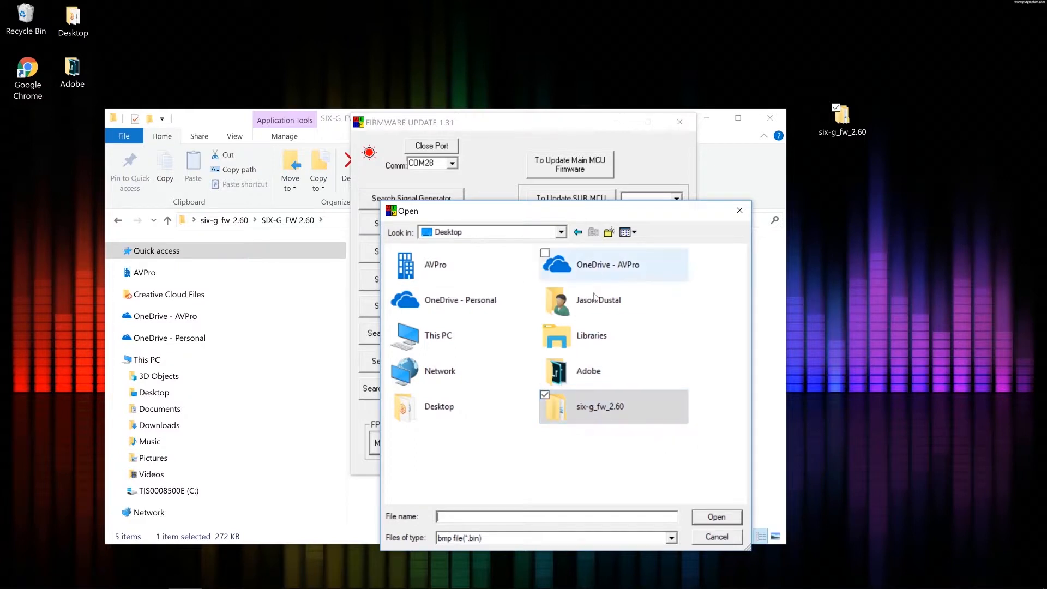
left_click(599, 405)
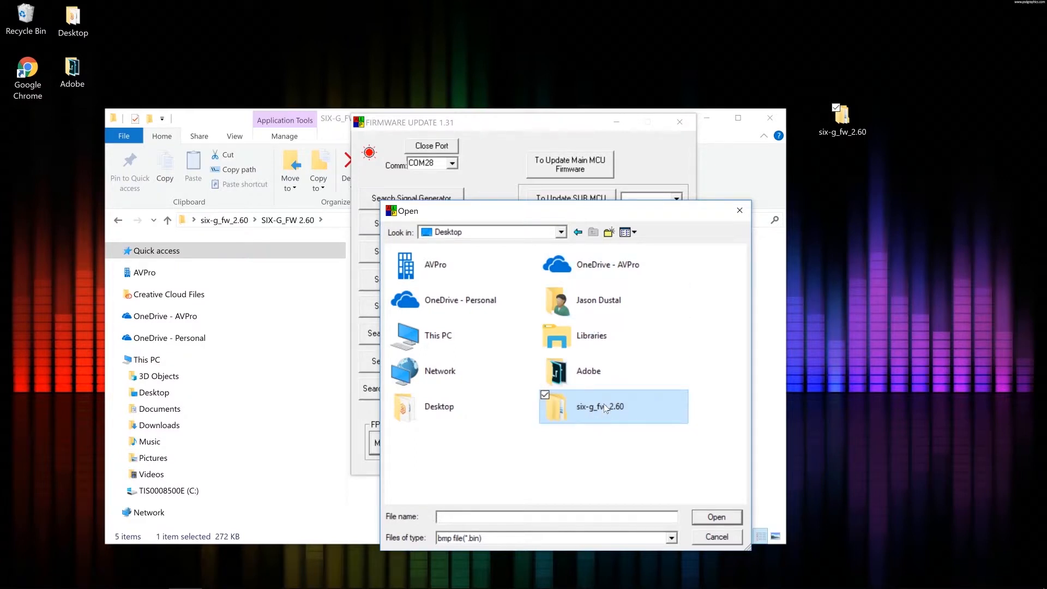
double_click(600, 406)
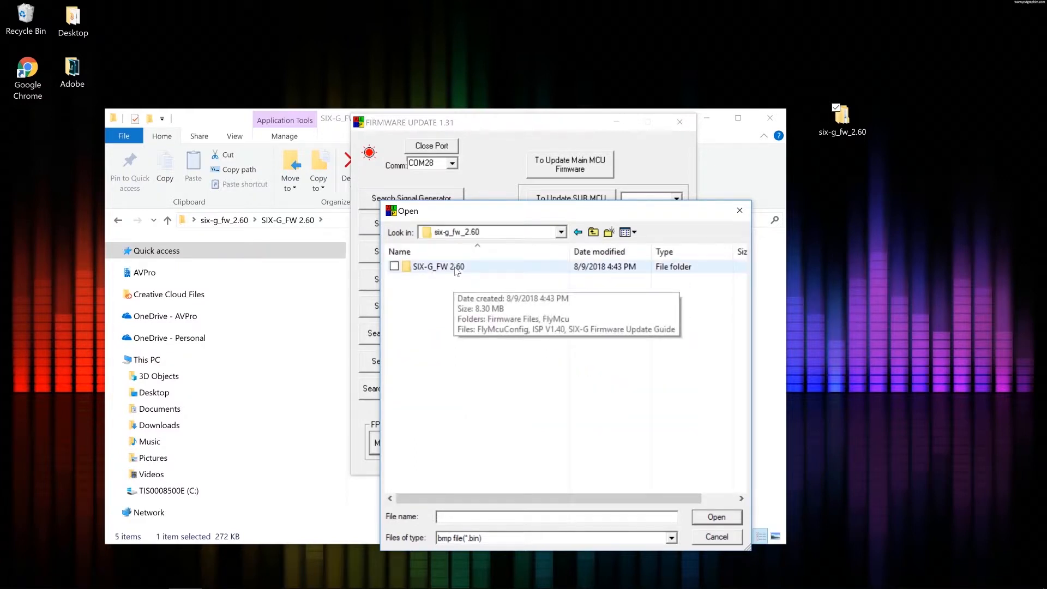
- Descend through SIX-G_FW 2.60 > Firmware Files > (PART 1) FPGA Update and choose the FPGA .bin
double_click(438, 266)
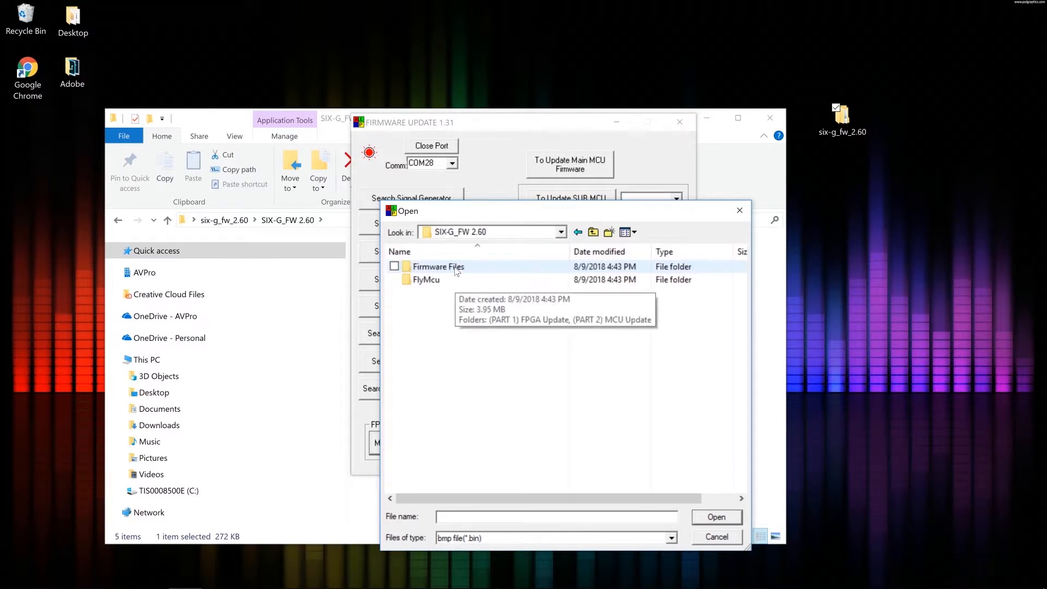
double_click(439, 266)
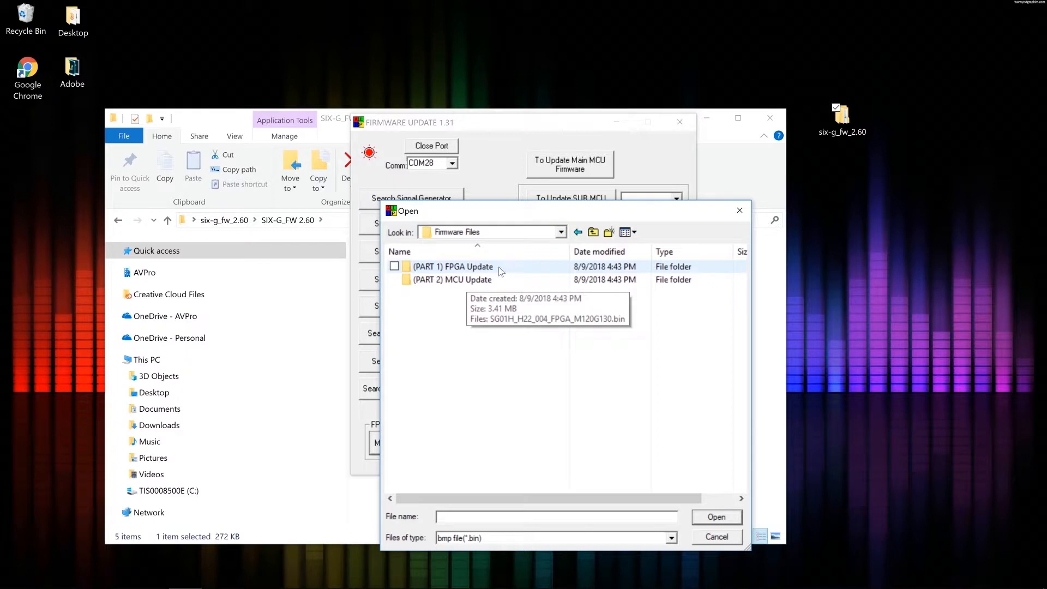
double_click(453, 266)
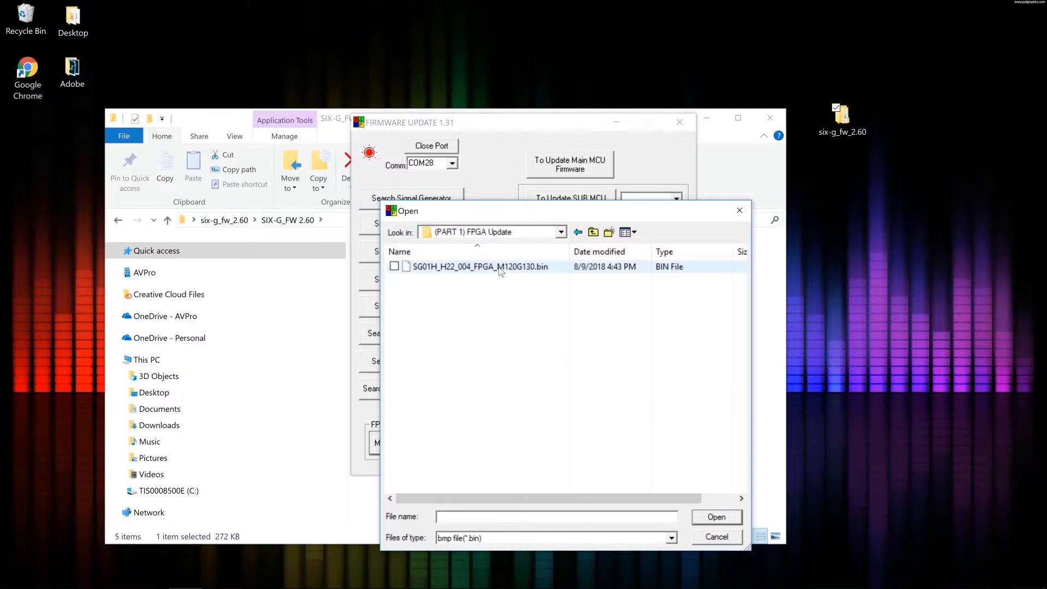
left_click(715, 537)
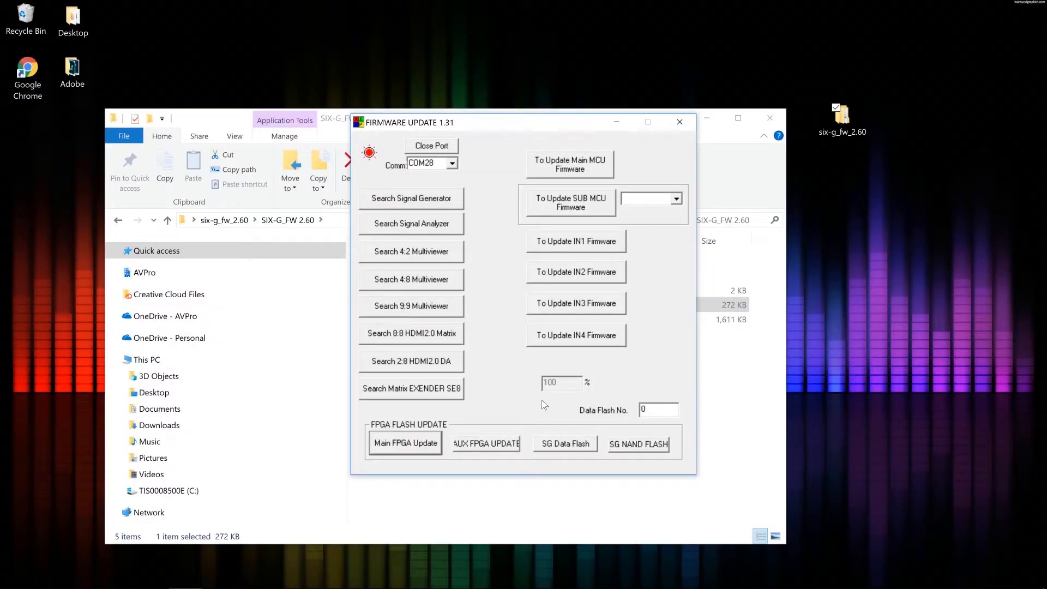
- Flash SG01H_H22_004_FPGA_M120G130.bin until progress reaches 100%, then release the port
left_click(432, 145)
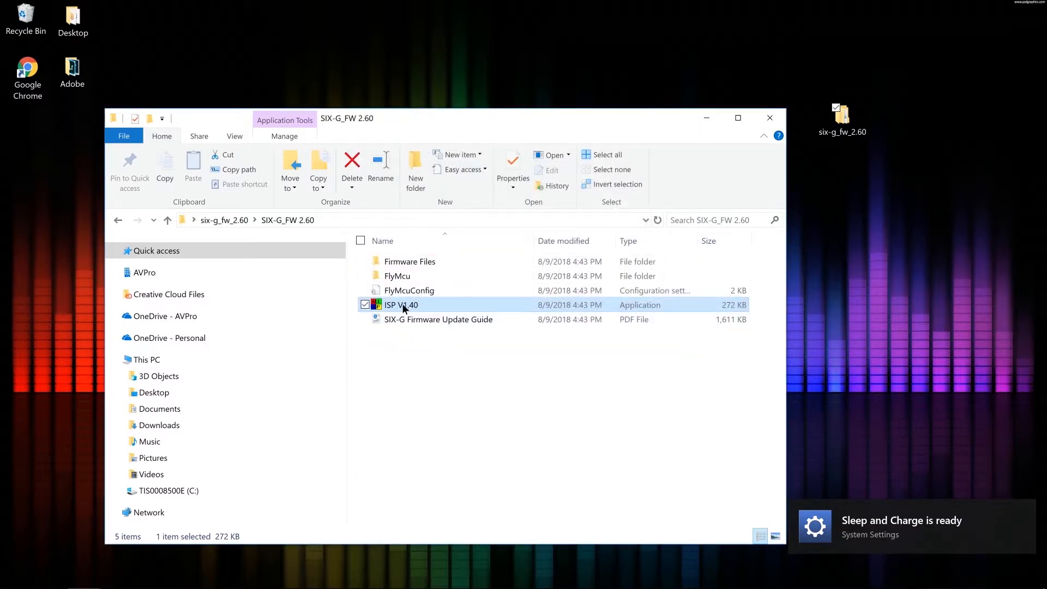
- Relaunch ISP V1.40 and turn on the port to connect on COM28
double_click(400, 304)
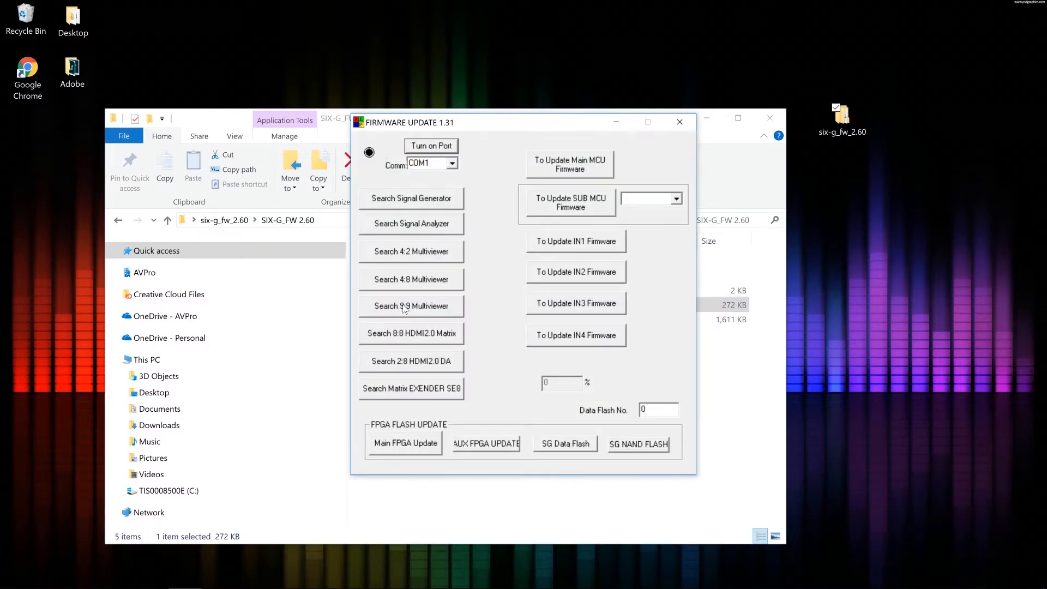
left_click(431, 145)
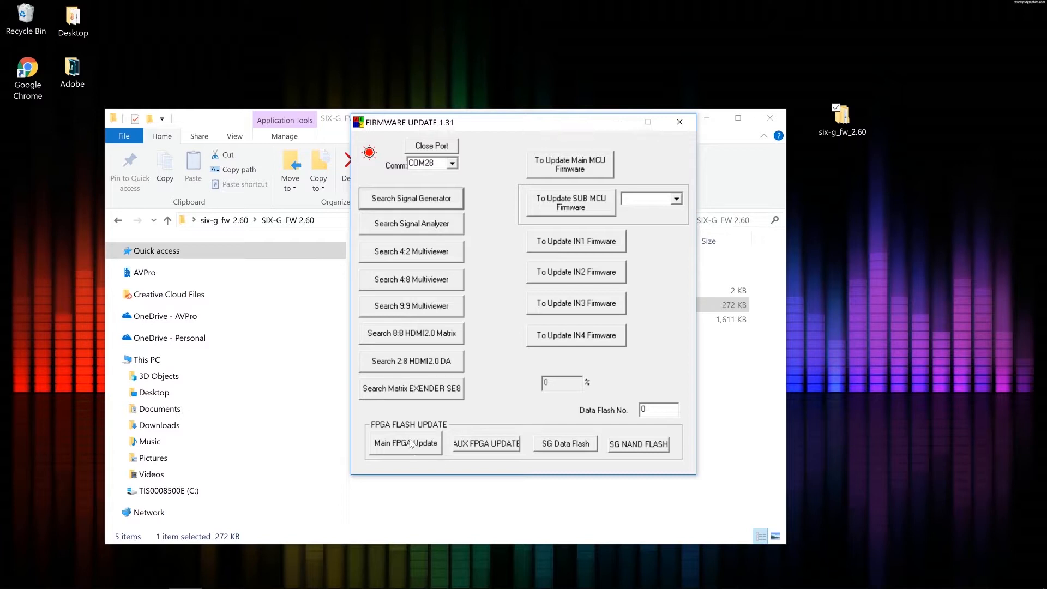
mouse_move(380, 159)
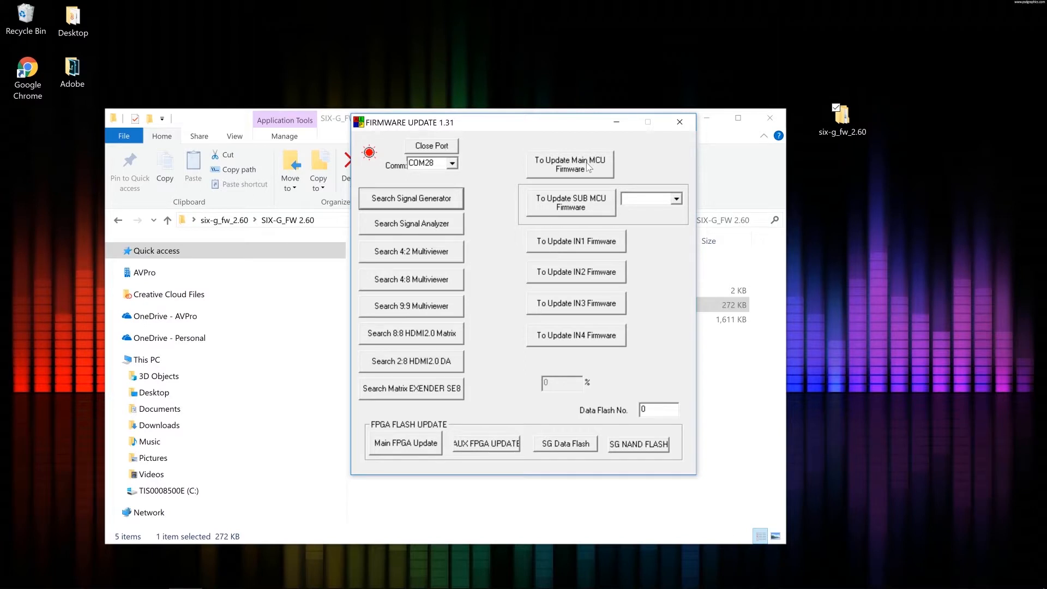
- Confirm the To Update Main MCU Firmware notice with OK and put the updater away
left_click(570, 165)
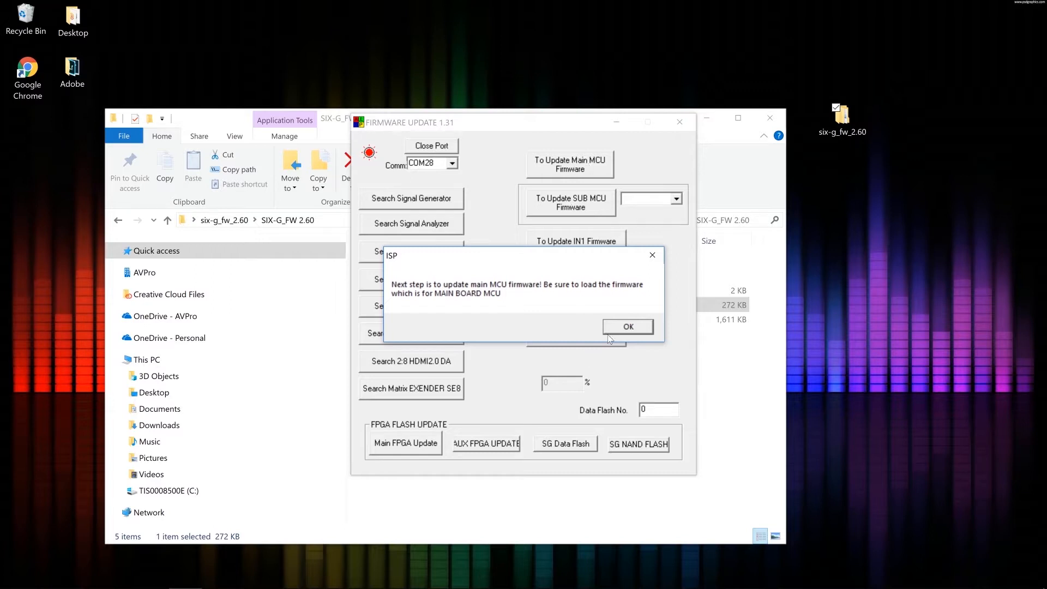
left_click(626, 326)
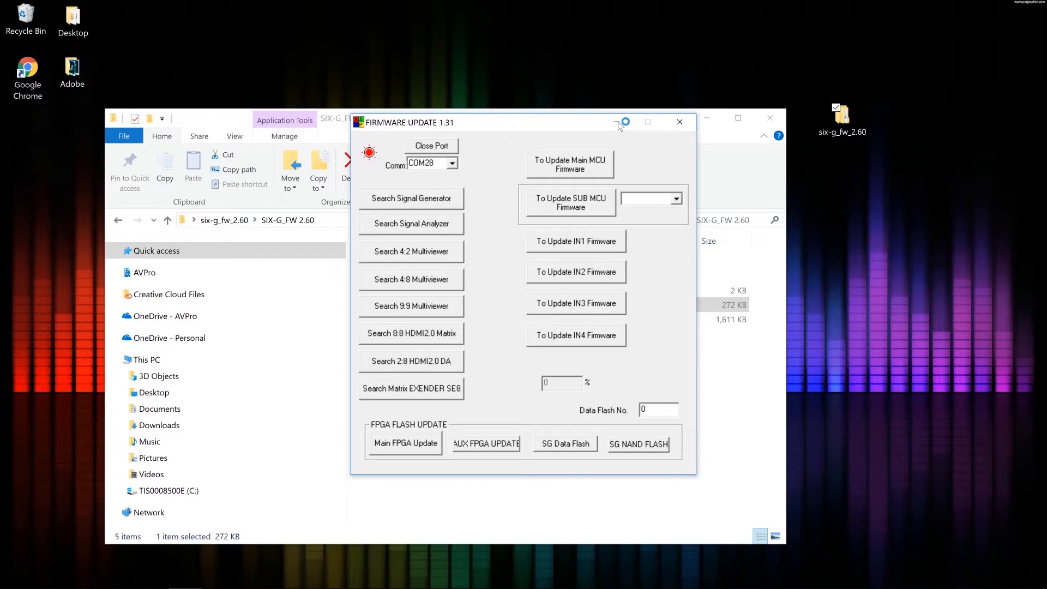
left_click(432, 145)
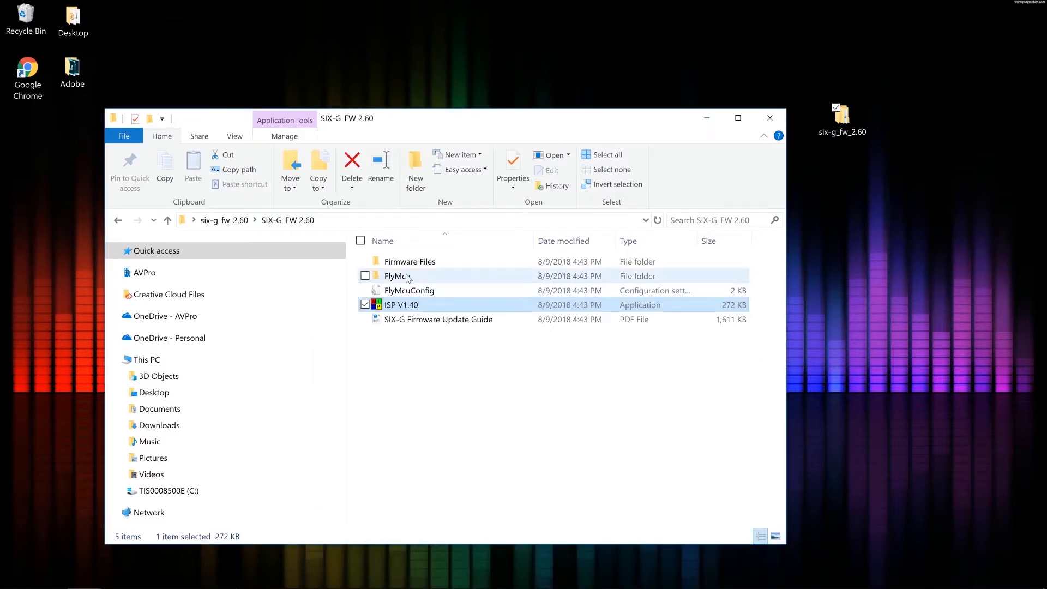
mouse_move(487, 421)
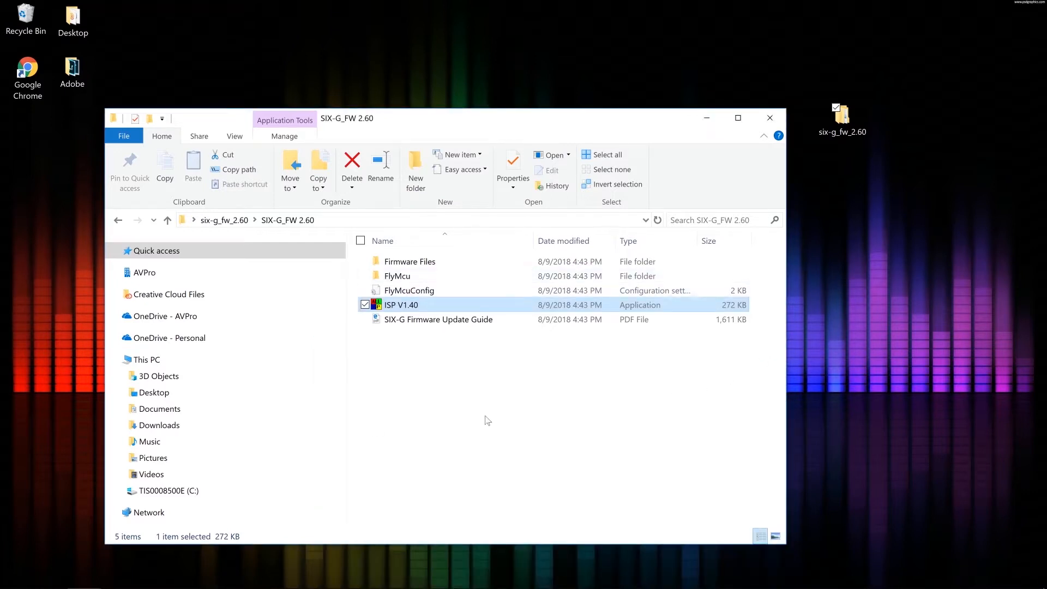
- Enter the FlyMcu folder and run the FlyMcu programmer application
double_click(397, 276)
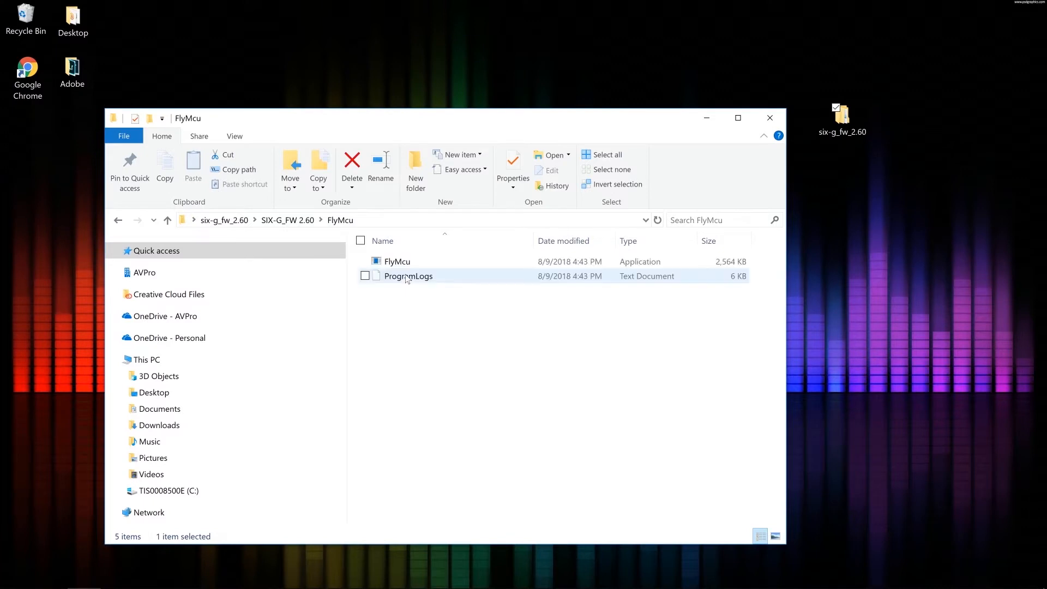
left_click(396, 261)
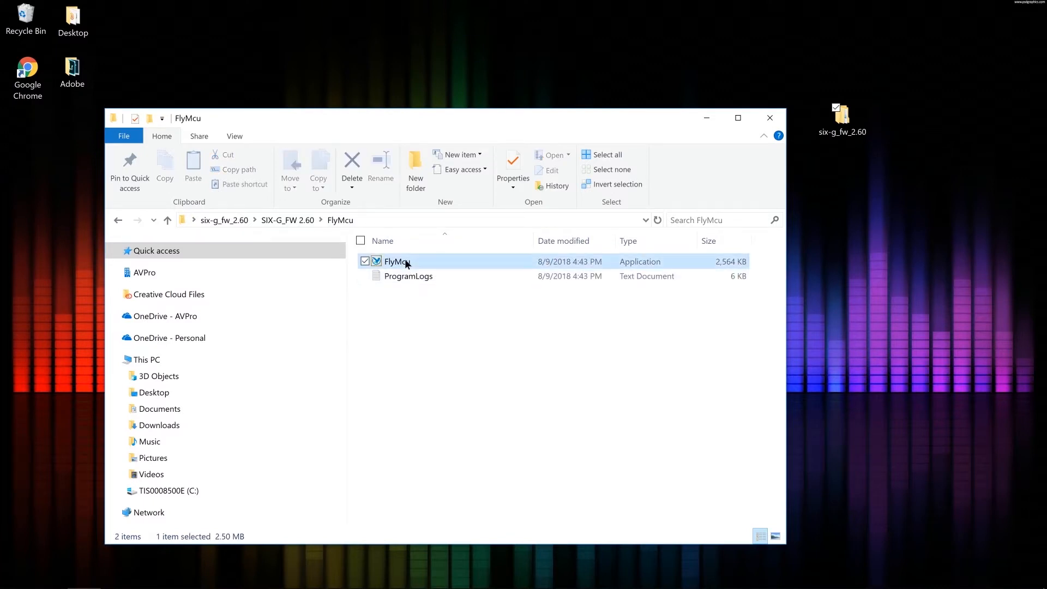
left_click(397, 261)
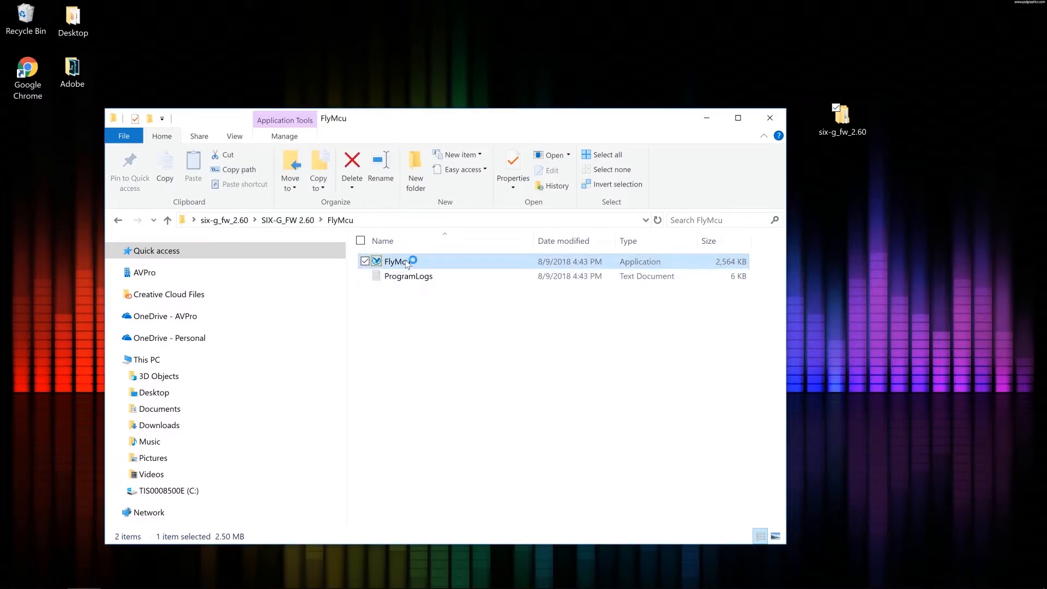
double_click(396, 260)
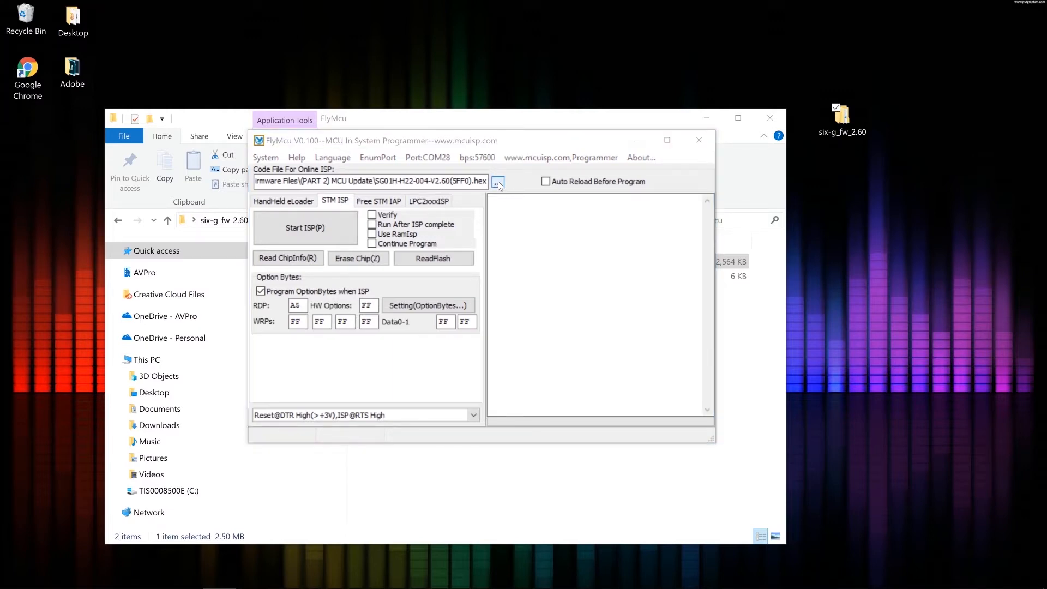
- Browse for a code file and navigate back into the SIX-G_FW 2.60 folder
left_click(497, 181)
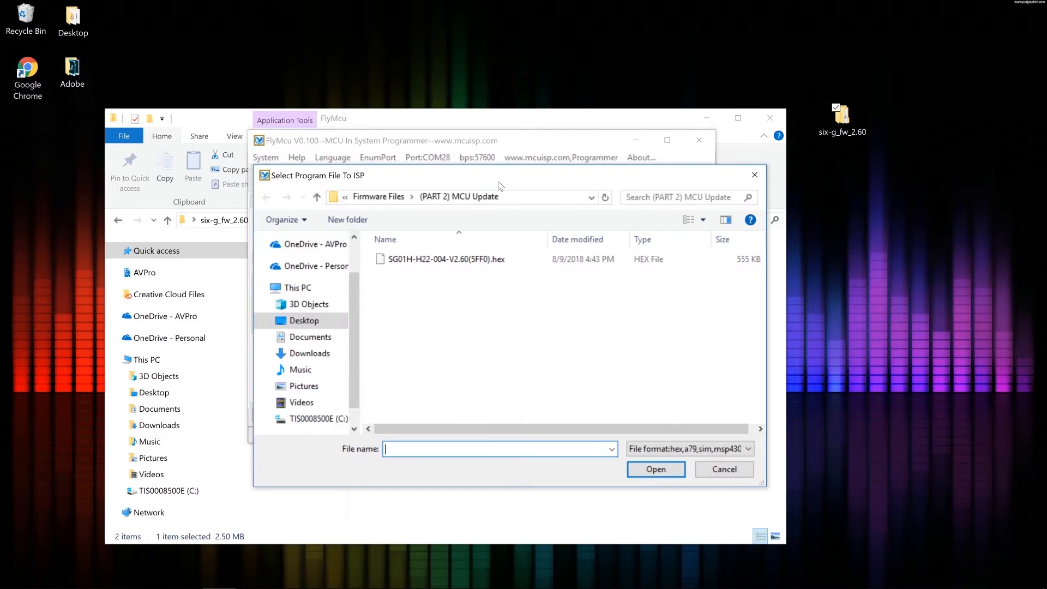
mouse_move(585, 210)
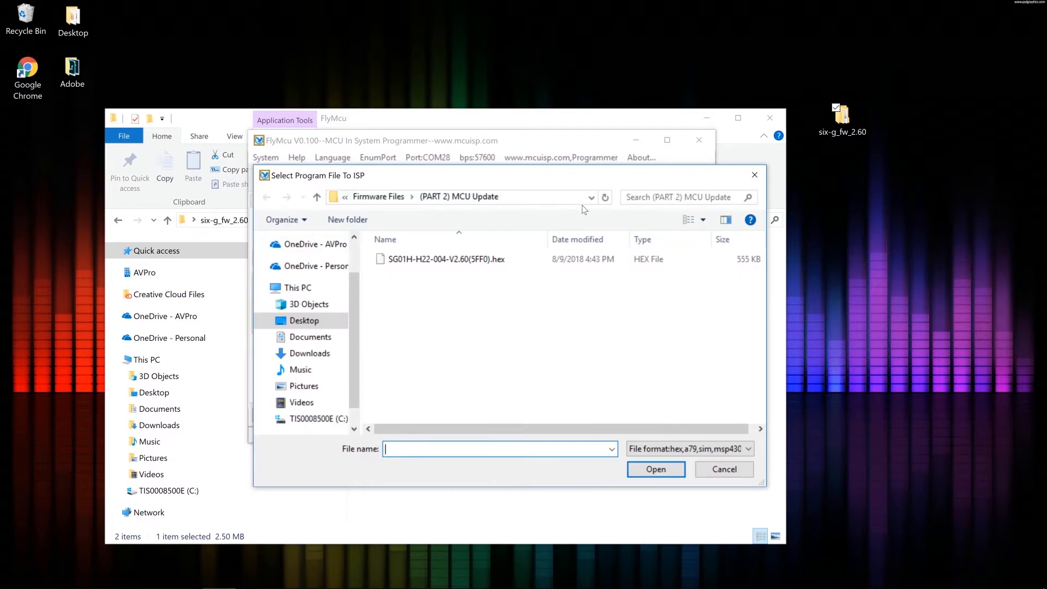
left_click(467, 196)
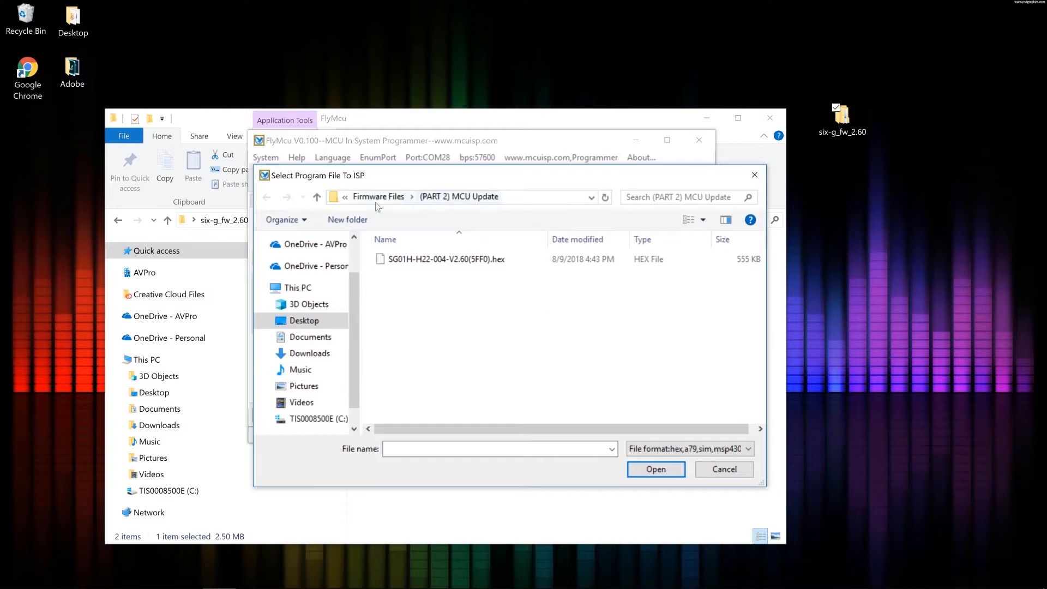
left_click(349, 197)
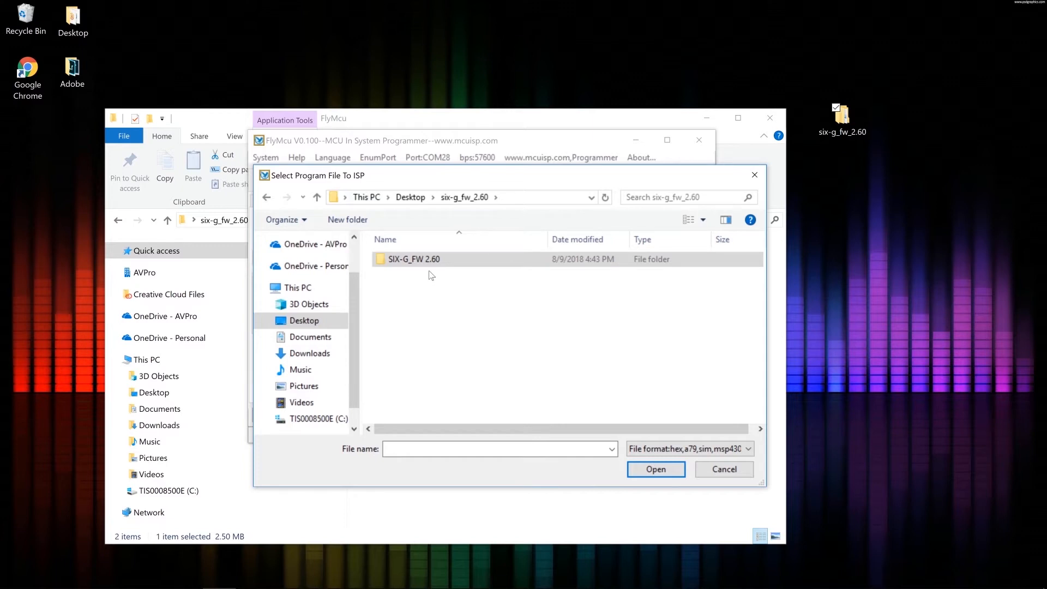
left_click(414, 260)
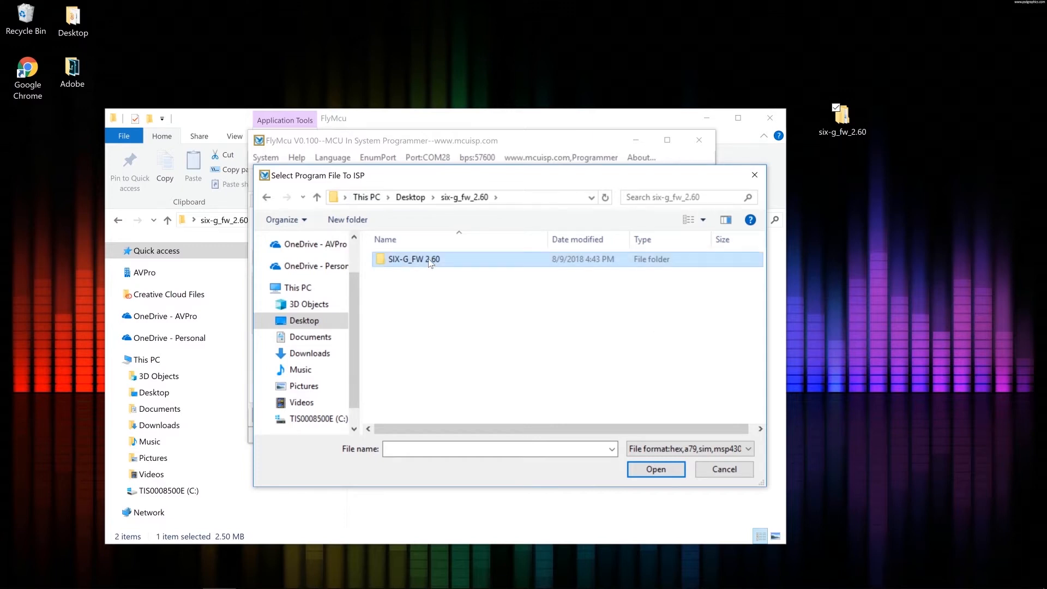
double_click(414, 259)
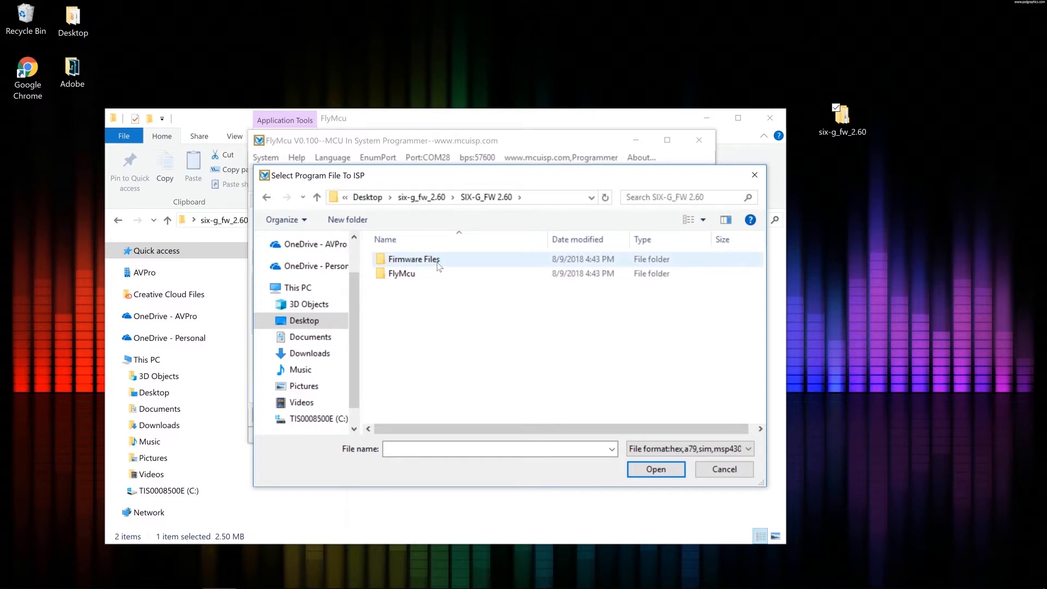
- Select SG01H-H22-004-V2.60(5FF0).hex in Firmware Files > (PART 2) MCU Update as the code file
double_click(415, 260)
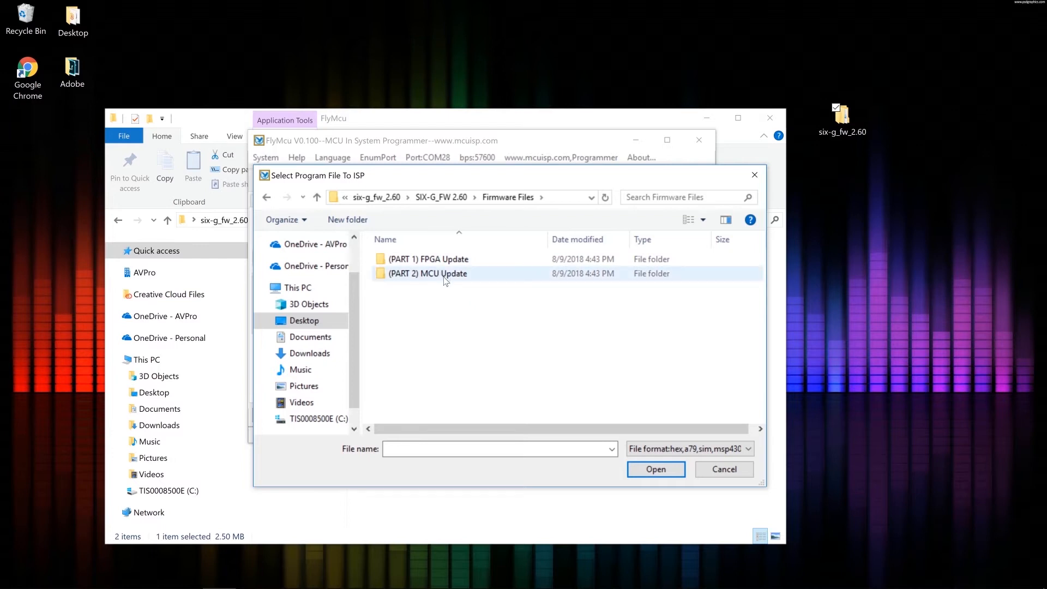
double_click(428, 272)
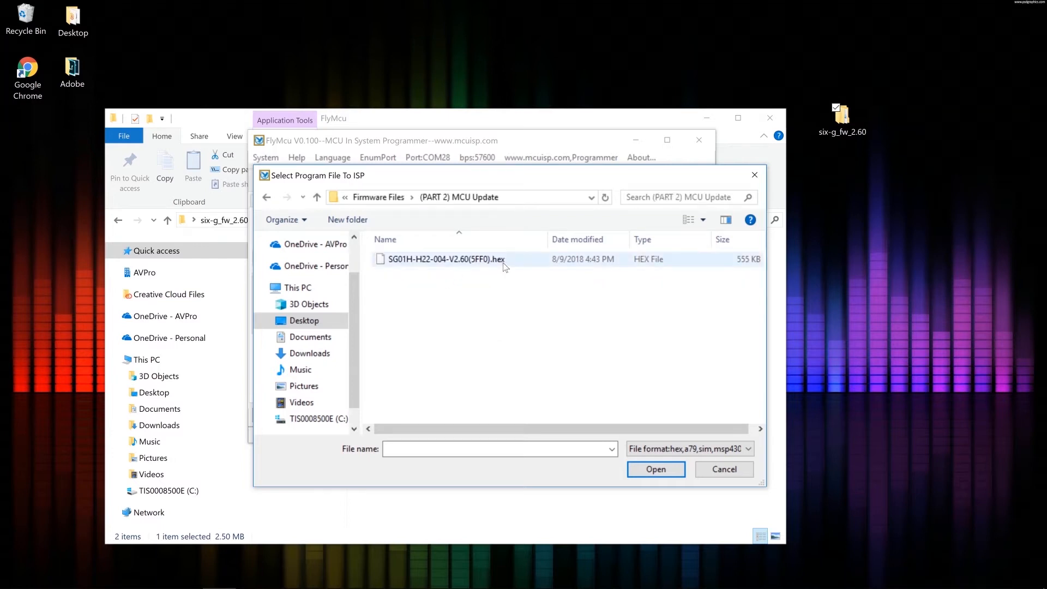
left_click(444, 259)
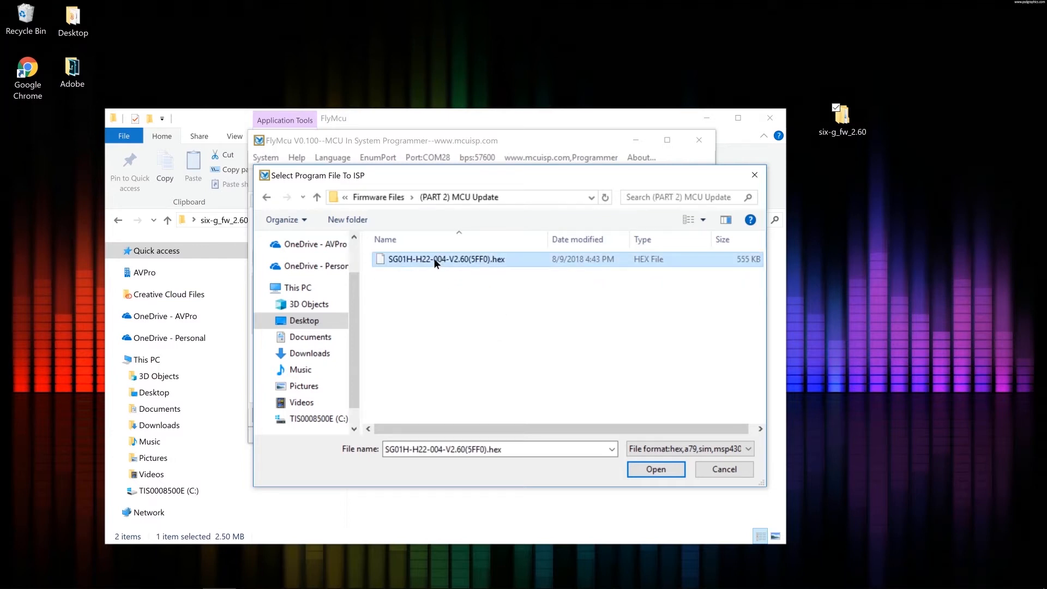
left_click(655, 469)
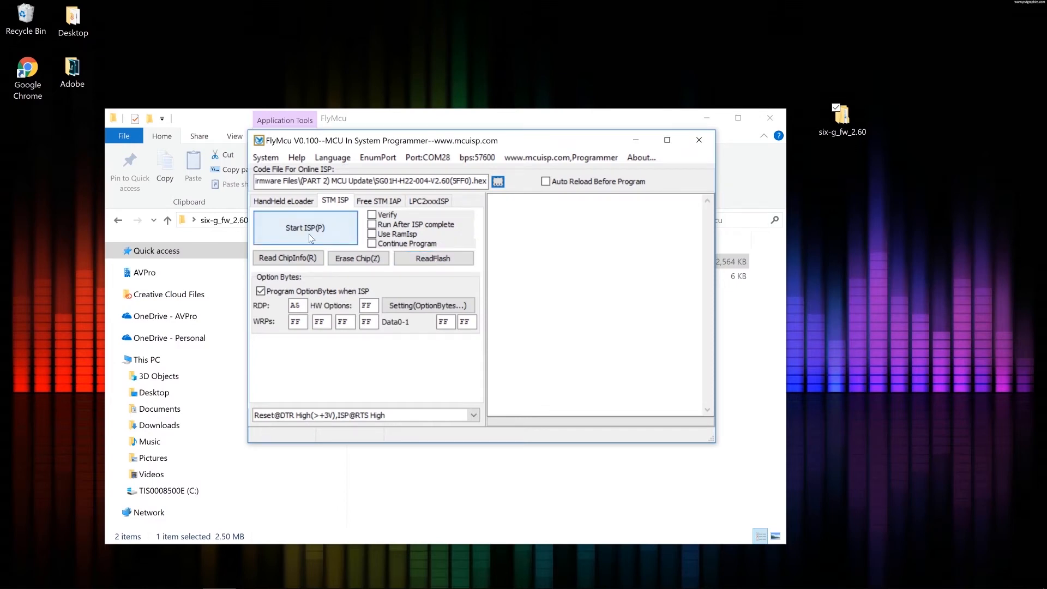
- Run Start ISP(P) so the chip is erased and MCU firmware writing begins
left_click(306, 228)
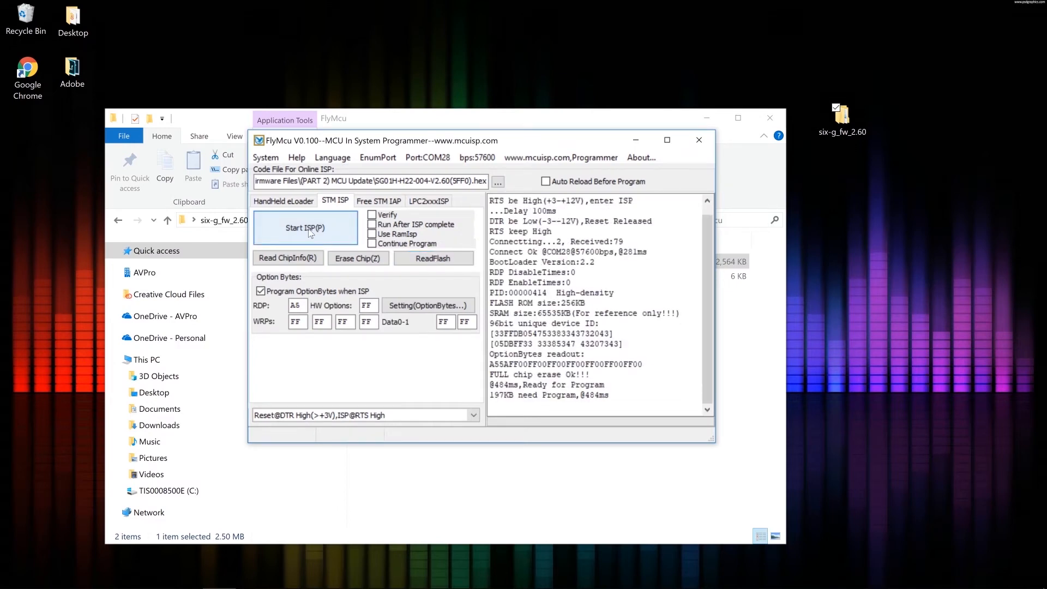
left_click(304, 228)
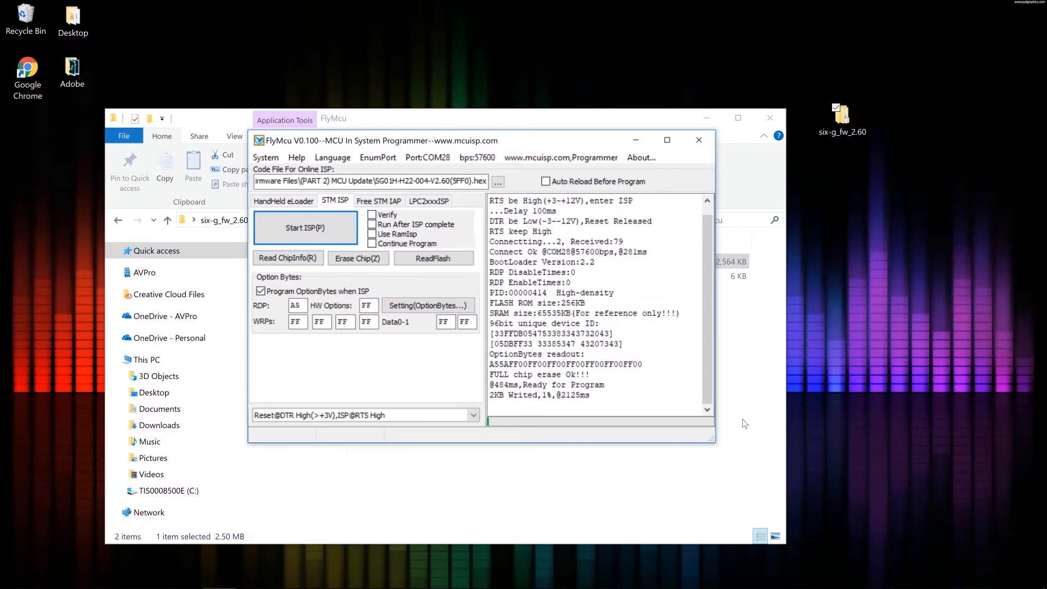